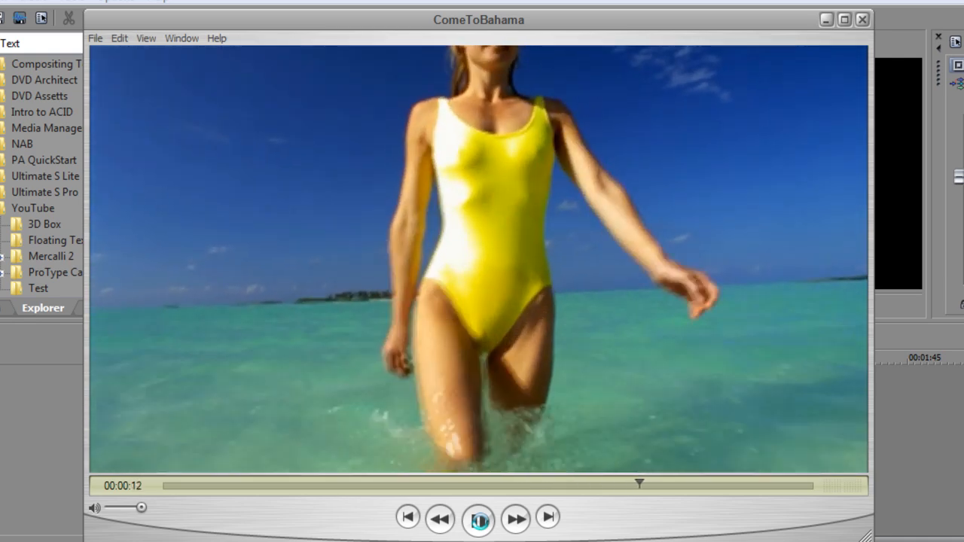
Close the ComeToBahama preview player to return to the empty Vegas project.
left_click(481, 518)
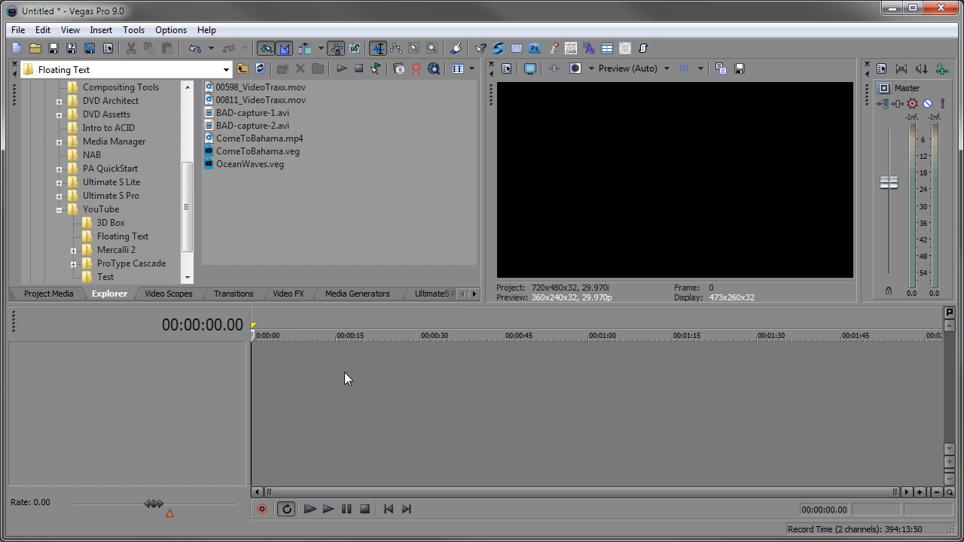
Insert two video tracks and rename them 'Displacement Map' and 'Title'.
right_click(347, 378)
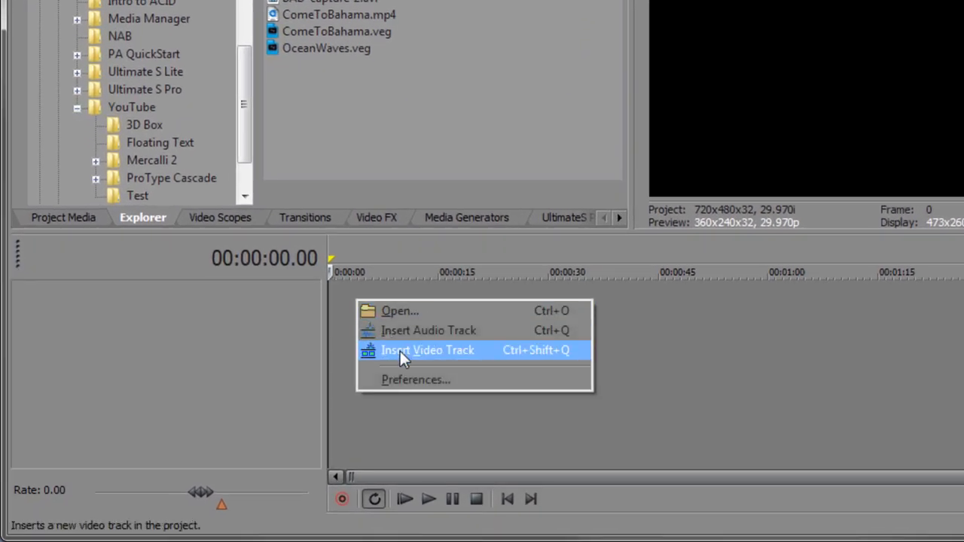
left_click(428, 350)
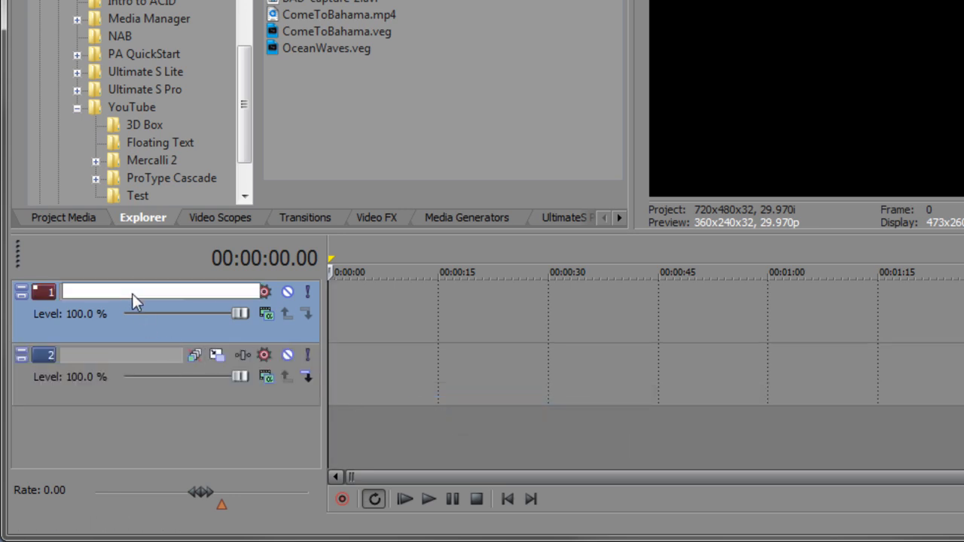
type("Displace")
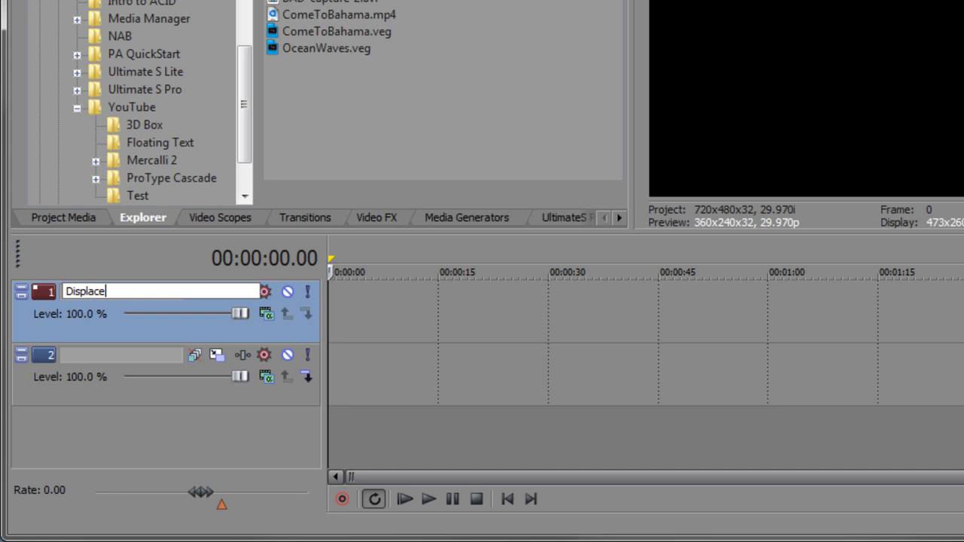
type("Displacement Map")
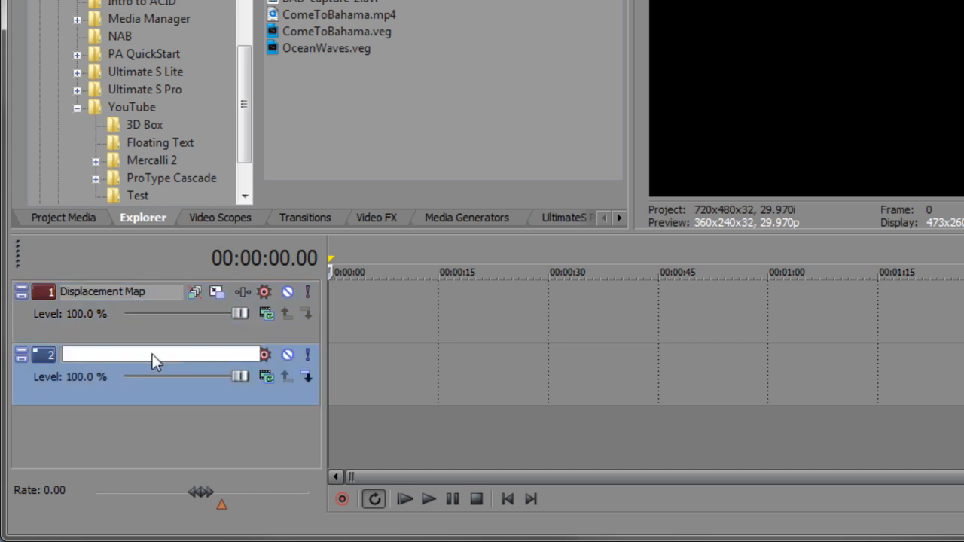
type("Title")
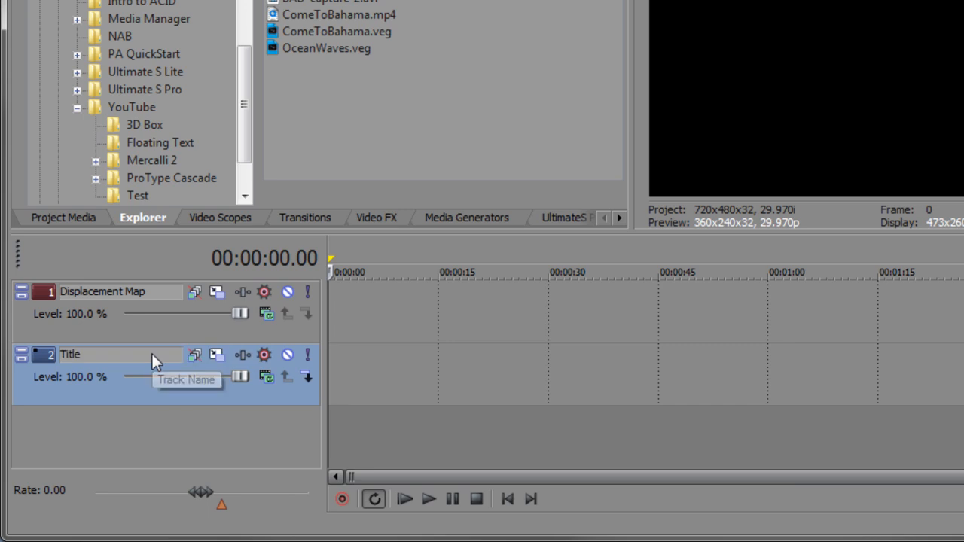
right_click(355, 307)
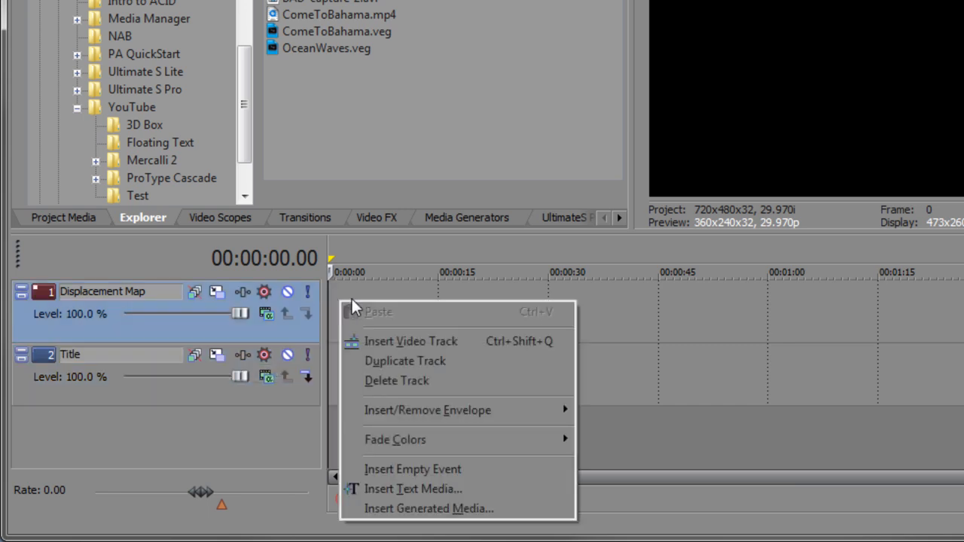
Insert a Sony Noise Texture clip with Frequency about 6.39 and adjusted Progress.
left_click(434, 509)
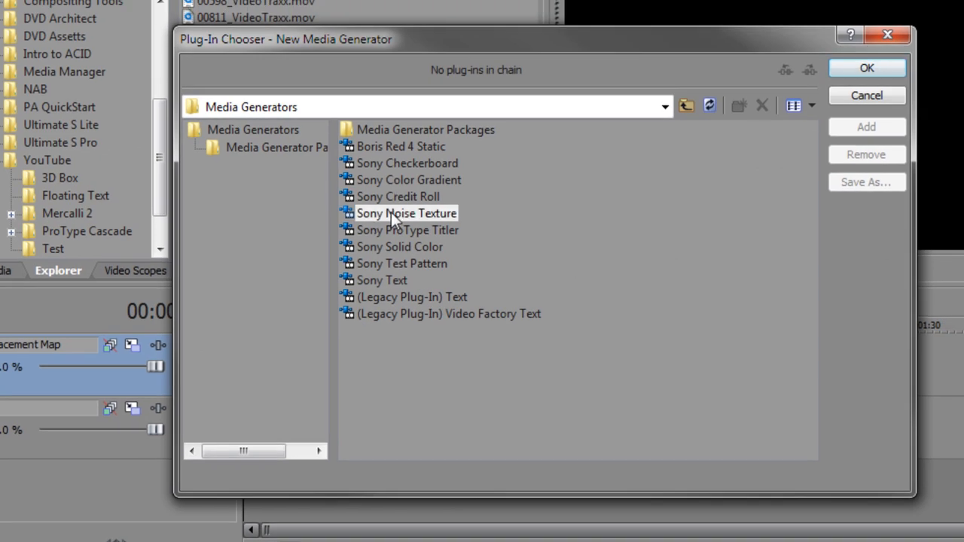
left_click(404, 214)
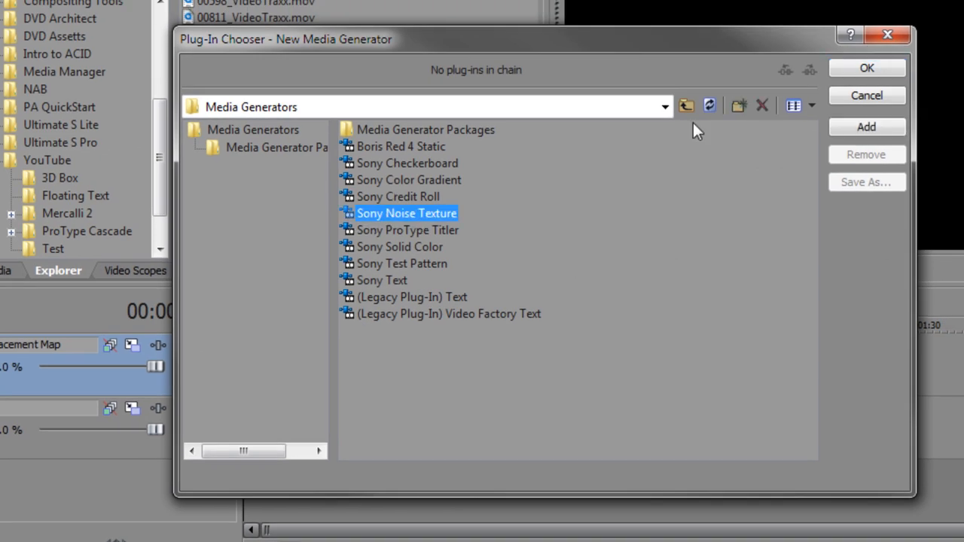
left_click(868, 68)
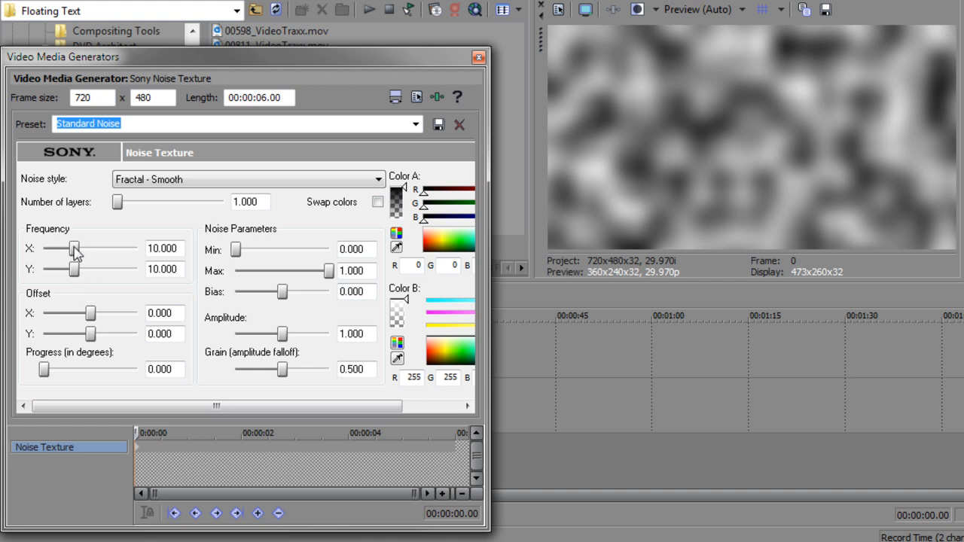
left_click_drag(75, 248, 61, 248)
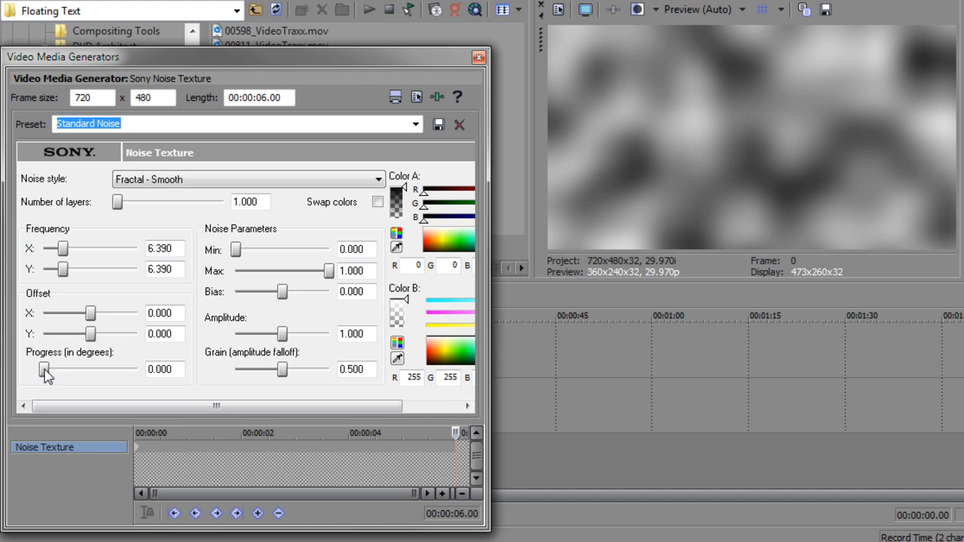
left_click_drag(43, 369, 89, 369)
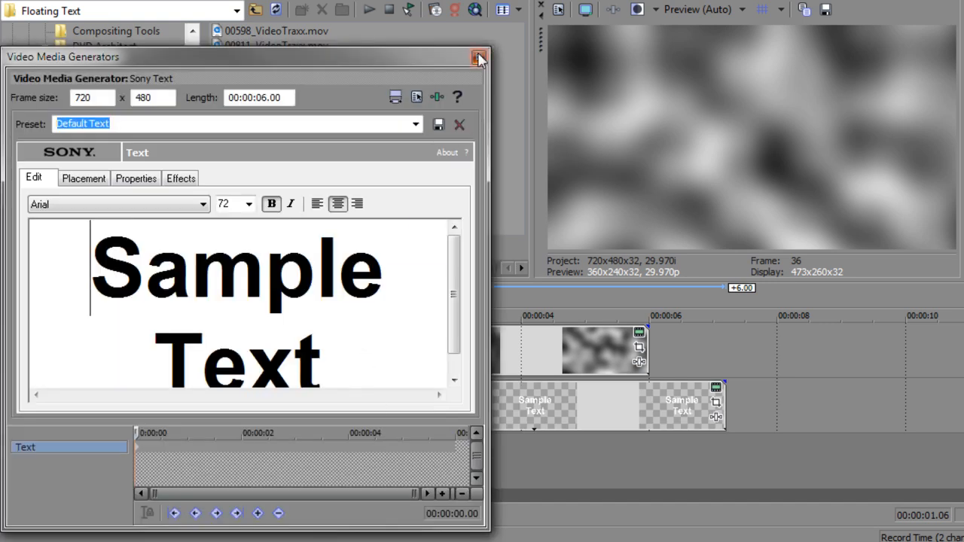
Close the Sony Text generator, leaving default Sample Text on the Title track.
left_click(473, 54)
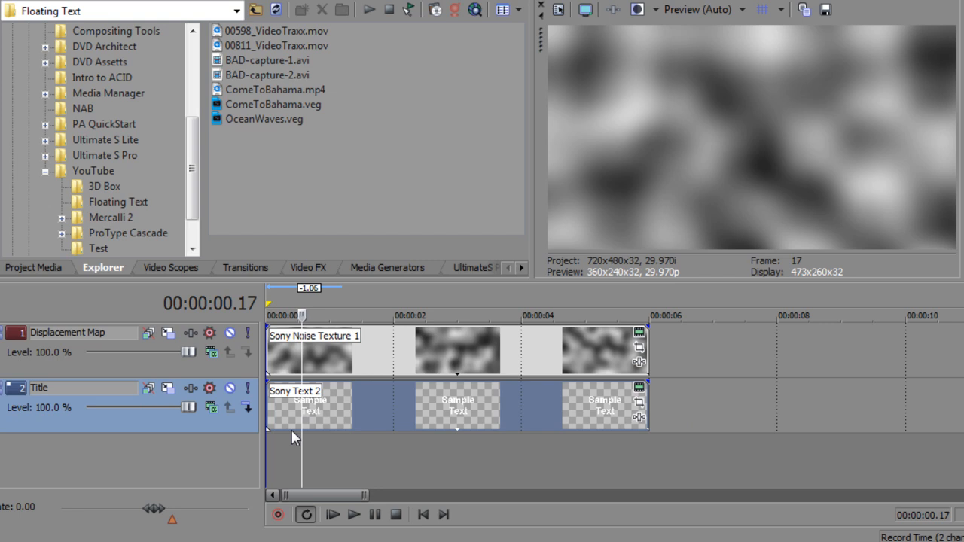
mouse_move(199, 369)
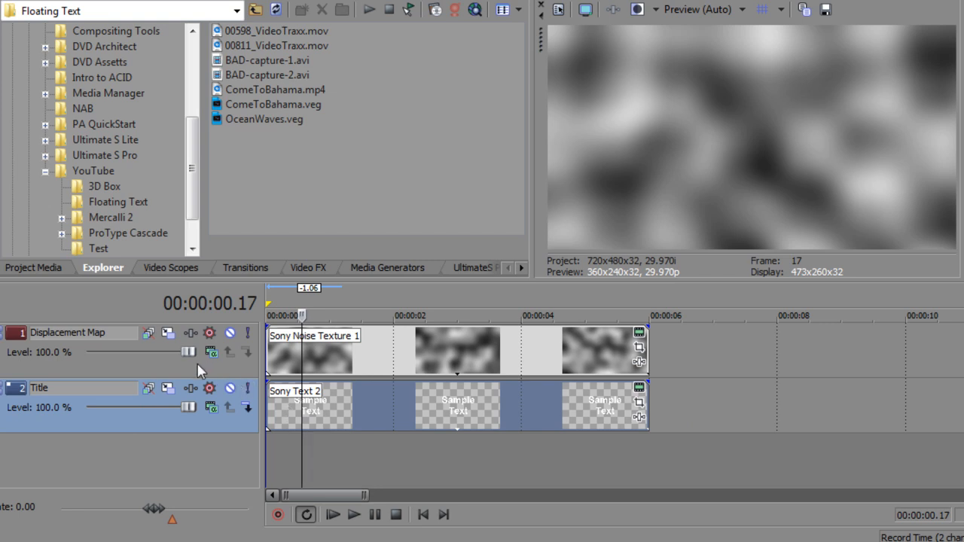
left_click(236, 333)
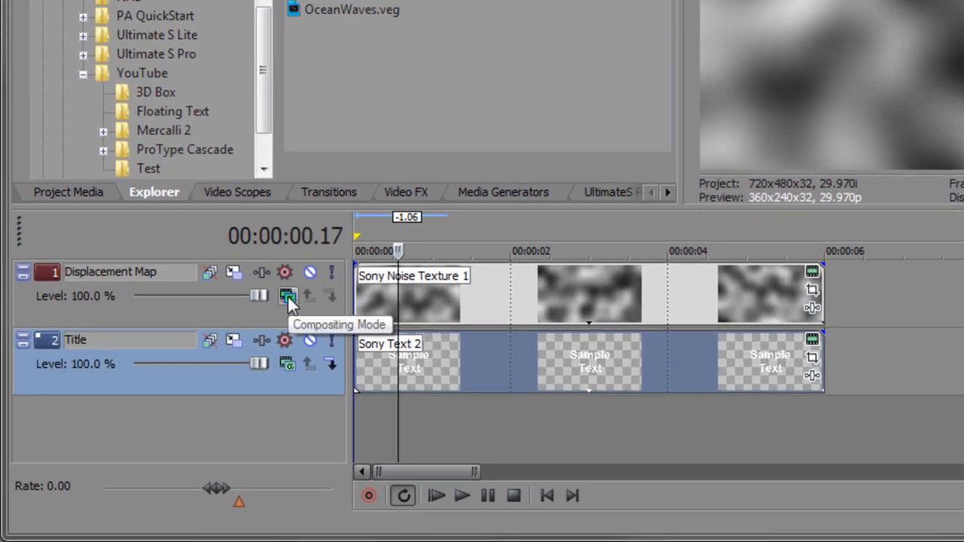
Set track compositing to Sony Displacement Map with horizontal and vertical scale about 0.065.
left_click(286, 296)
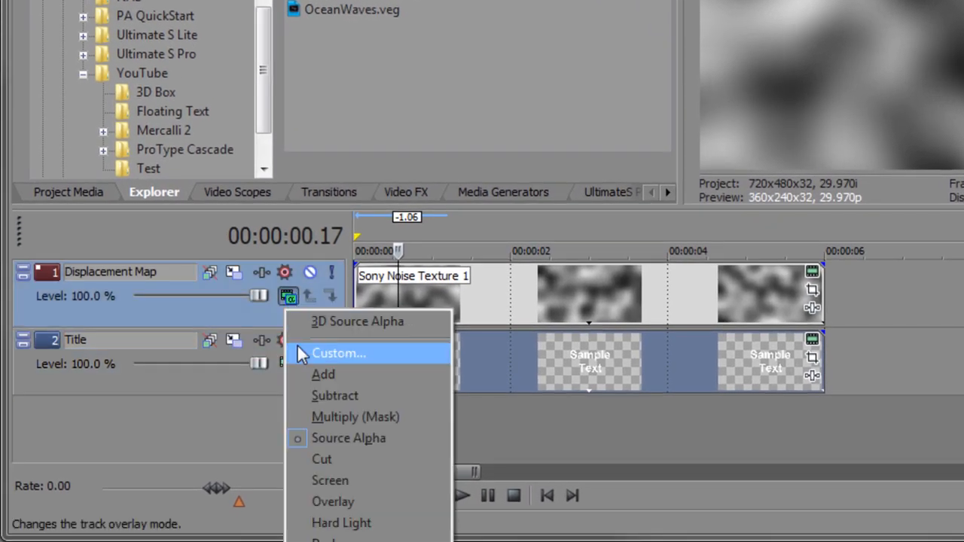
left_click(337, 352)
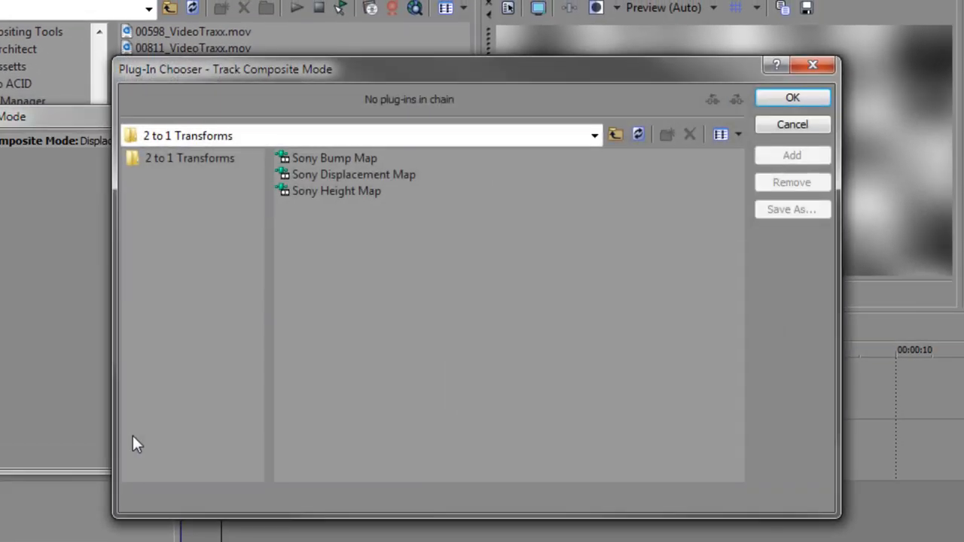
mouse_move(330, 197)
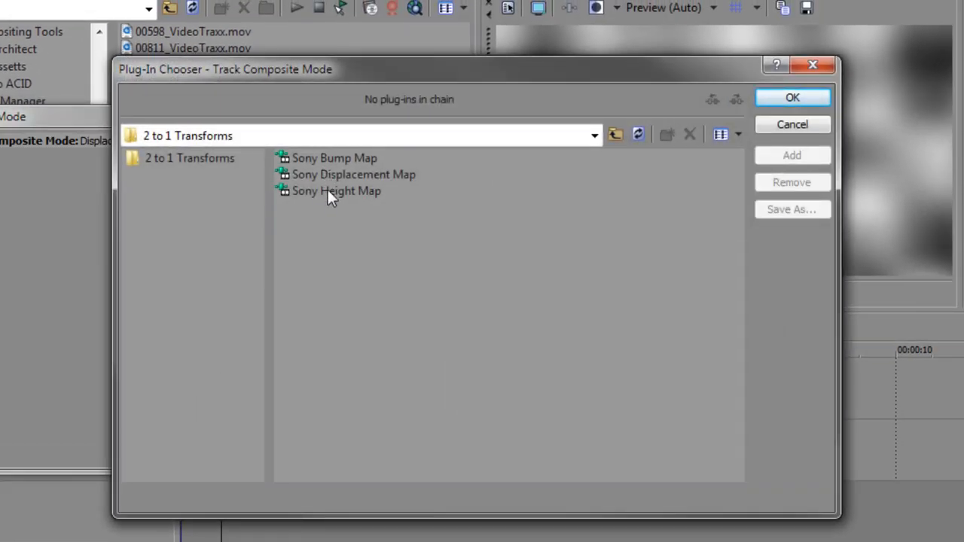
mouse_move(362, 179)
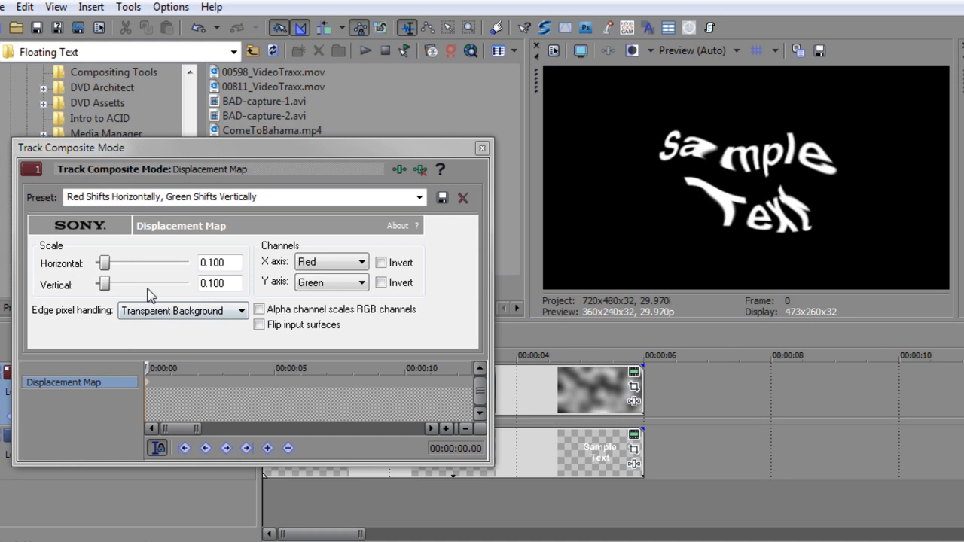
left_click_drag(105, 262, 100, 262)
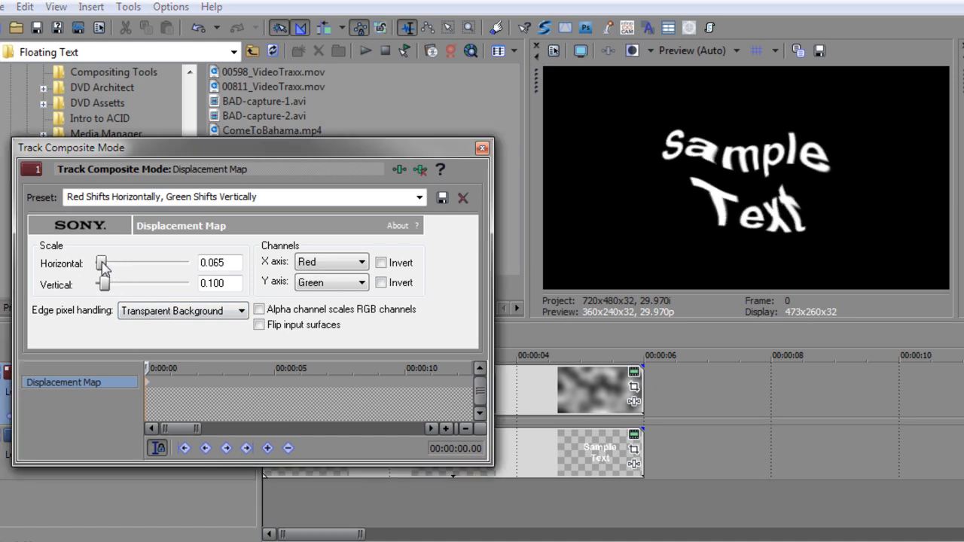
left_click_drag(106, 285, 99, 285)
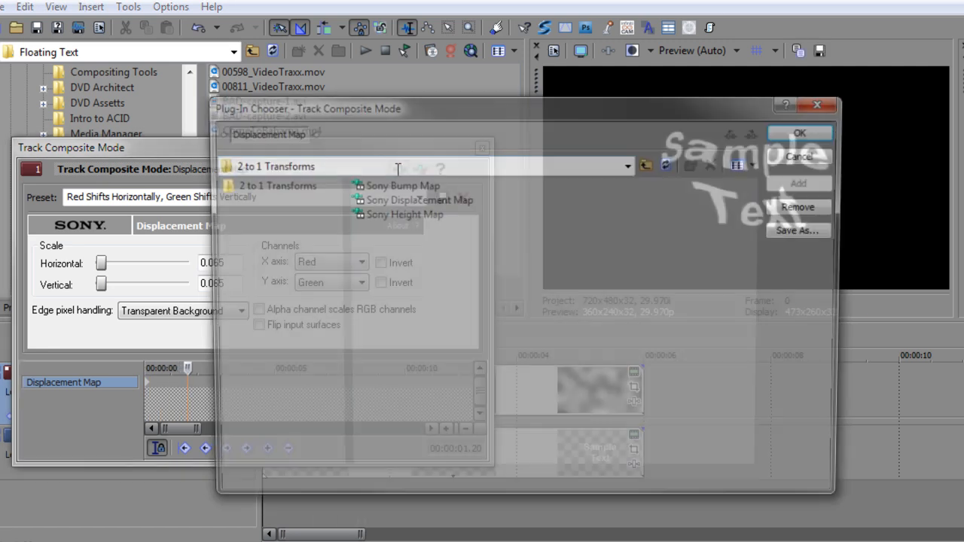
Switch compositing to Sony Height Map with amplitude 0.076 and elevation 0.083, then close.
left_click(406, 214)
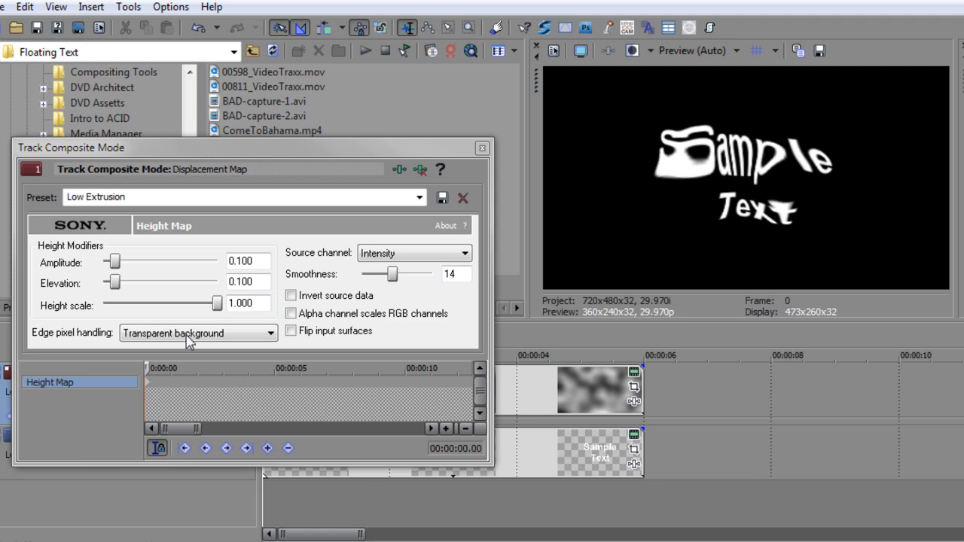
left_click_drag(113, 262, 135, 262)
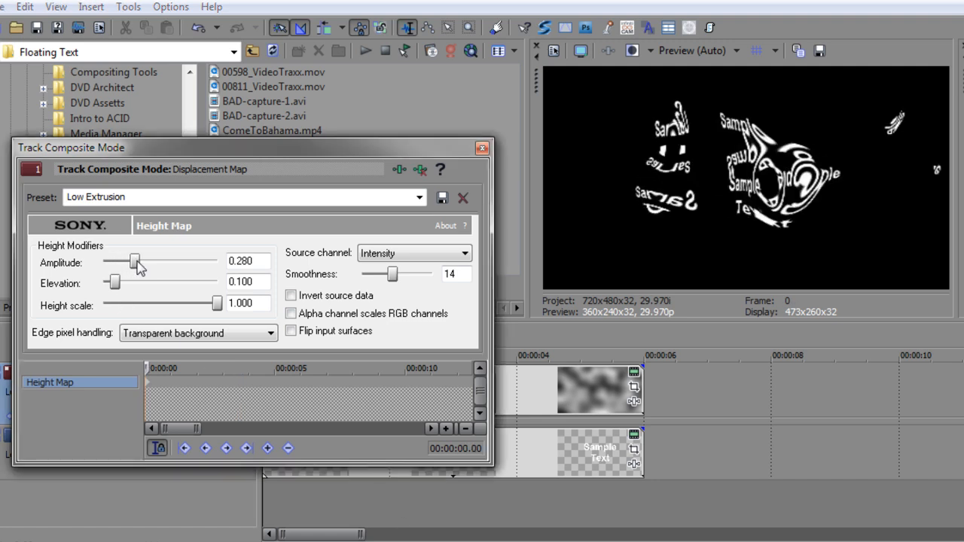
left_click_drag(134, 262, 111, 262)
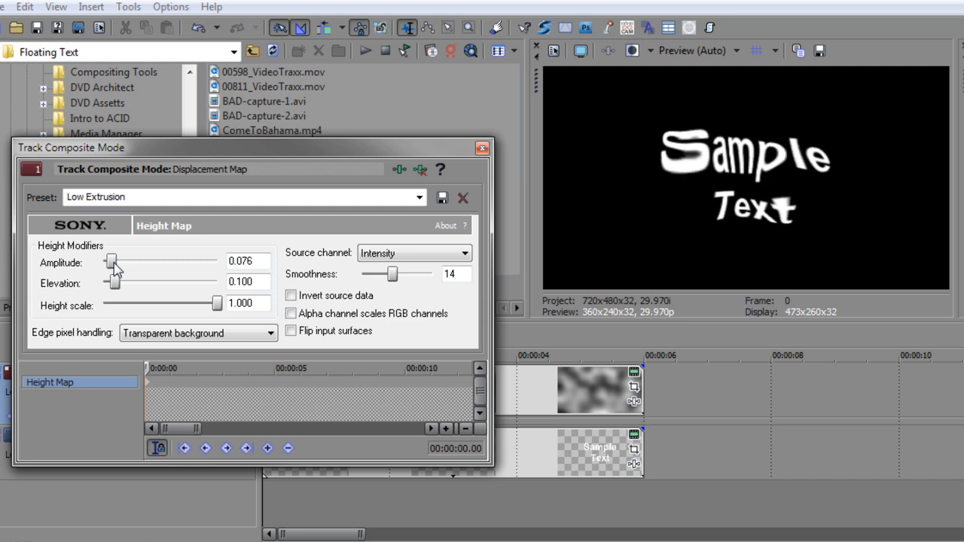
left_click_drag(113, 284, 117, 283)
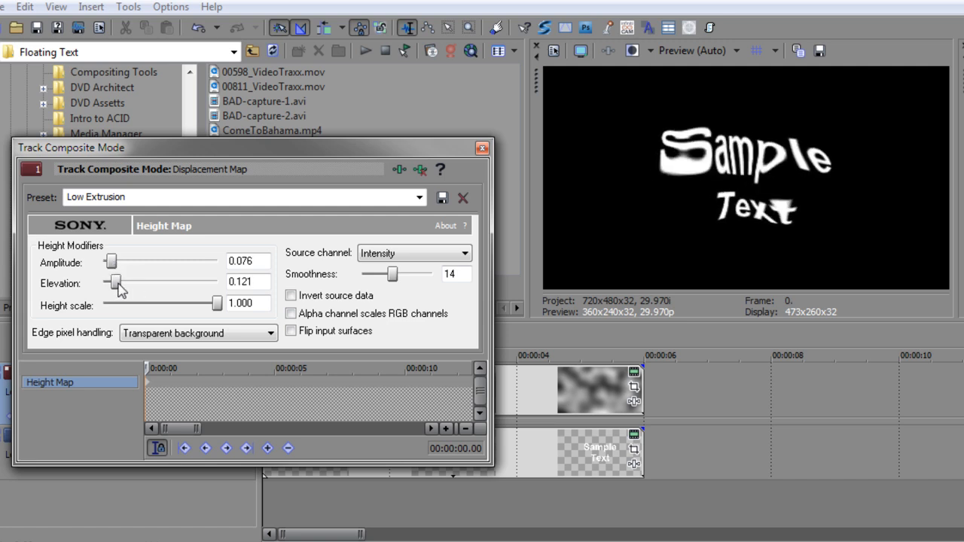
left_click_drag(115, 283, 108, 283)
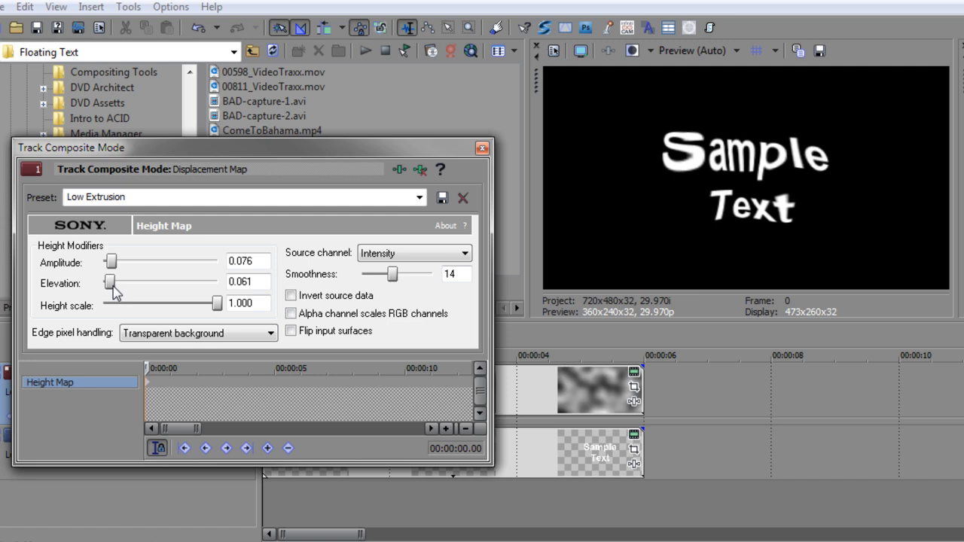
left_click_drag(112, 282, 114, 282)
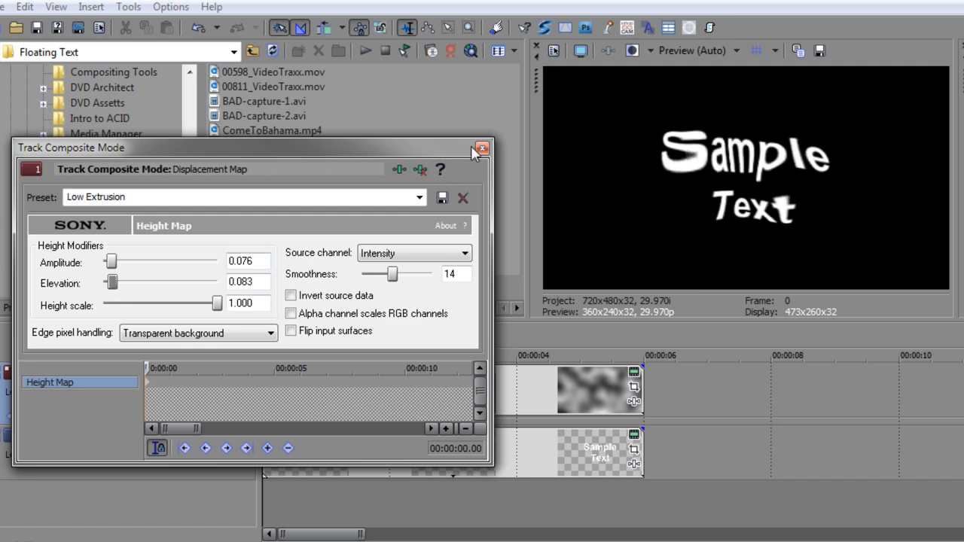
left_click(481, 147)
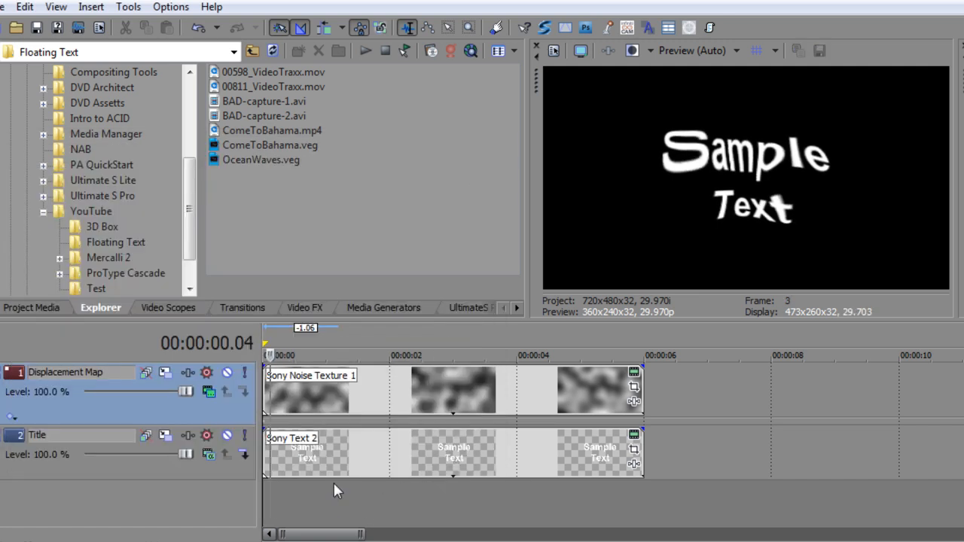
left_click(395, 356)
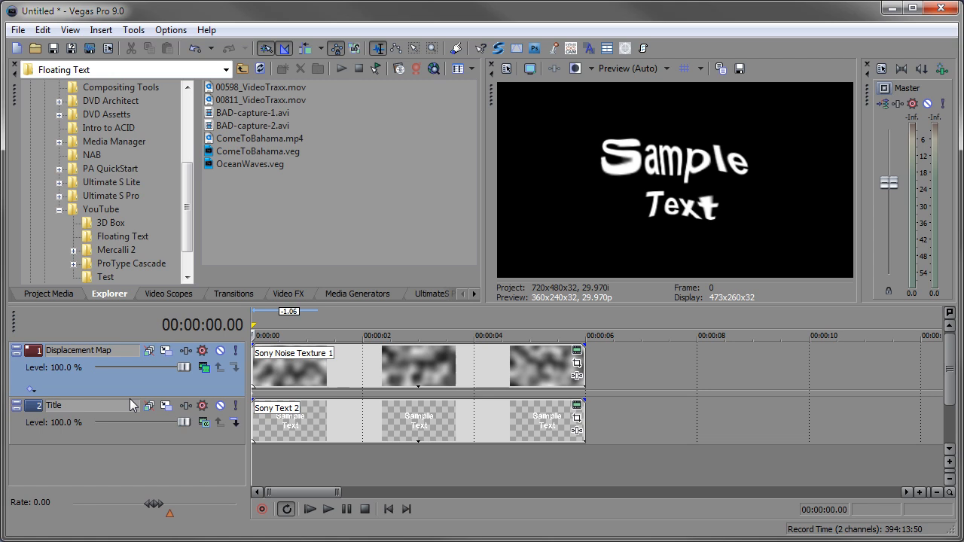
right_click(54, 406)
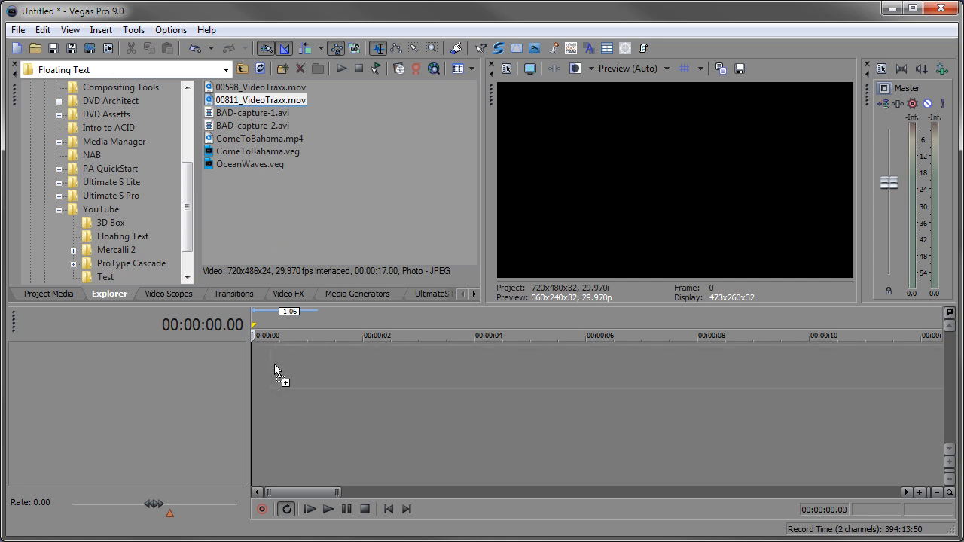
left_click_drag(261, 99, 301, 366)
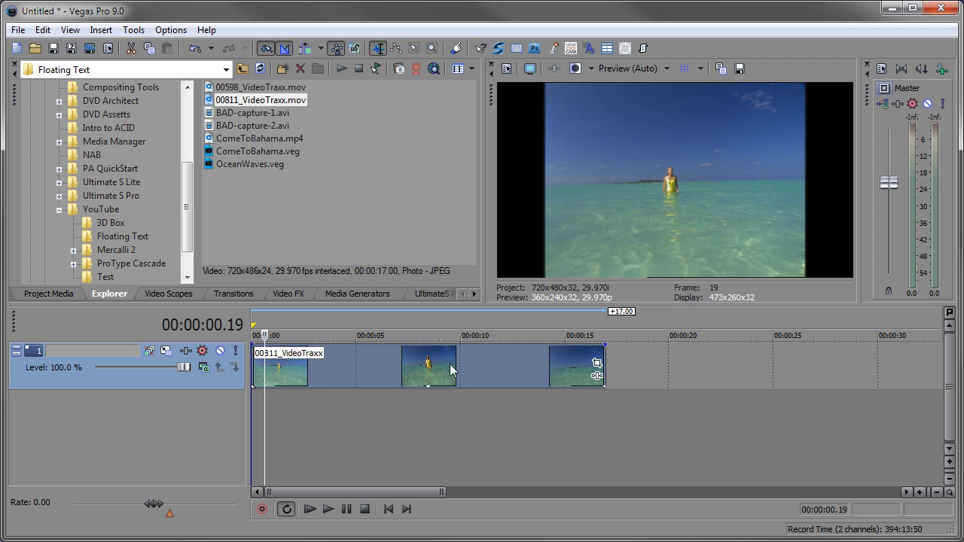
mouse_move(591, 202)
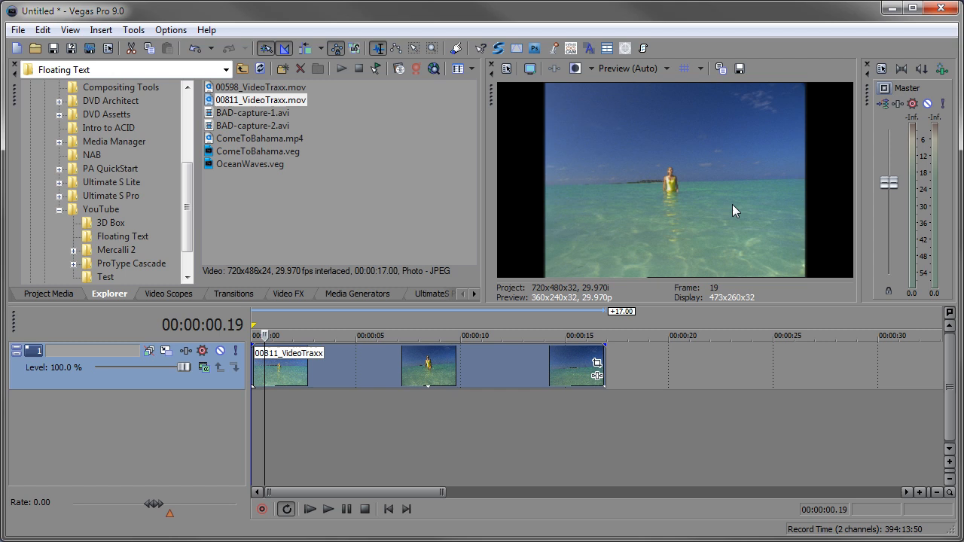
mouse_move(644, 226)
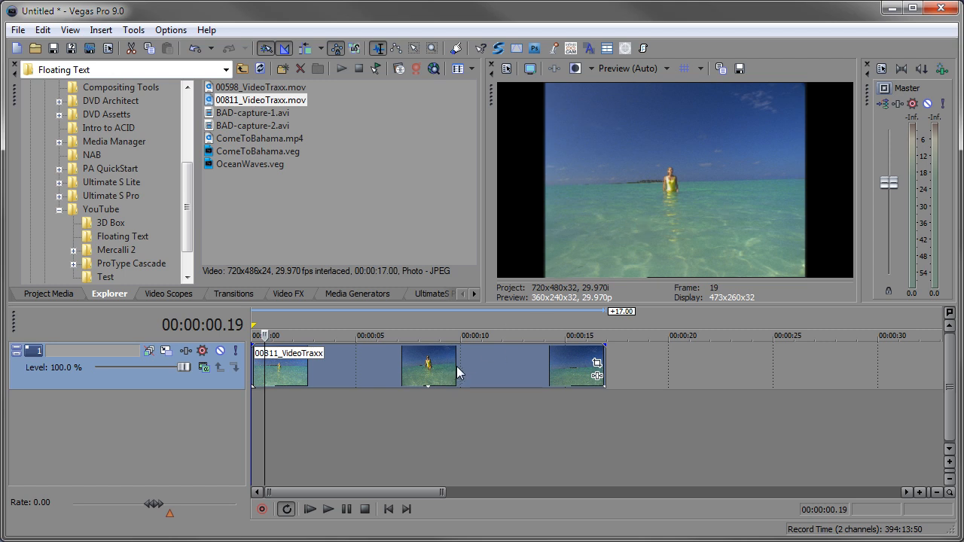
mouse_move(595, 368)
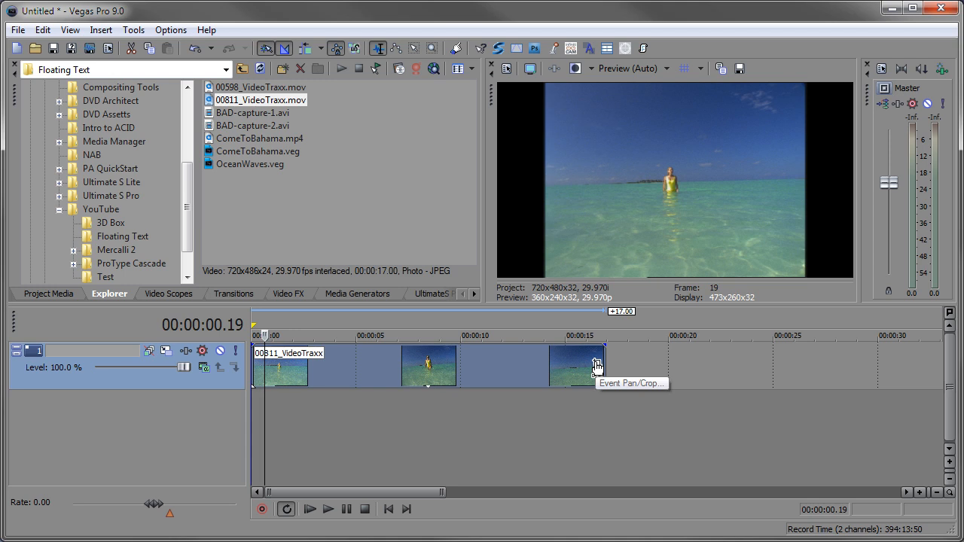
Set the beach clip's Pan/Crop to Match Output Aspect so it fills the frame.
left_click(594, 363)
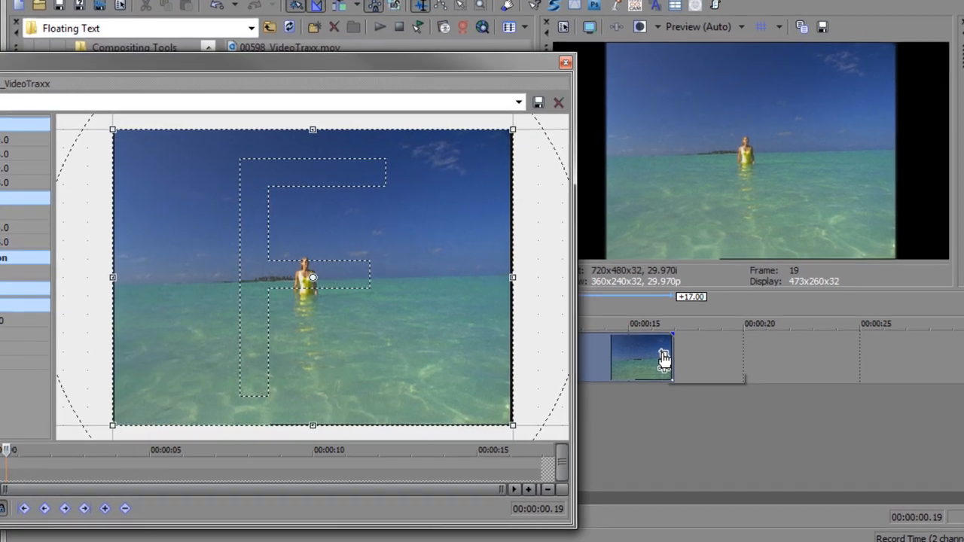
right_click(314, 277)
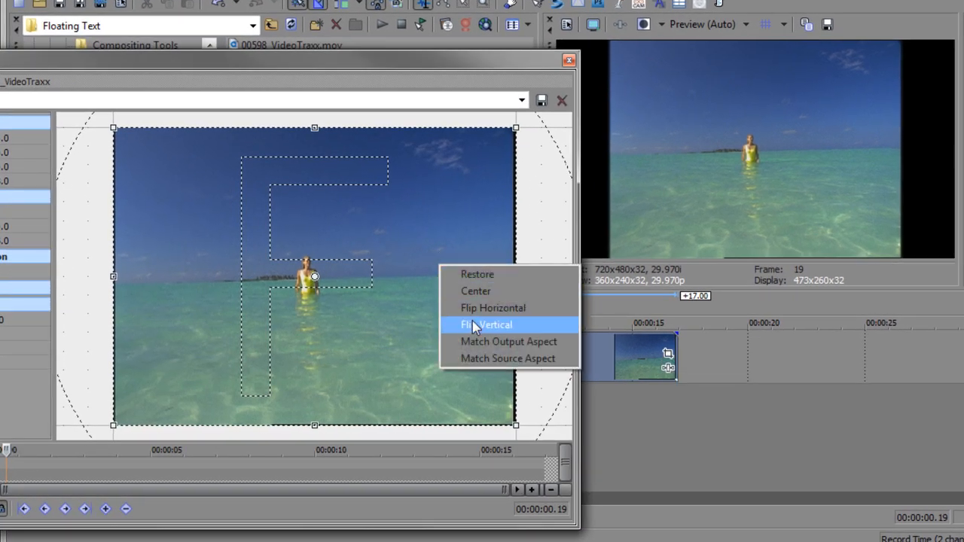
left_click(483, 325)
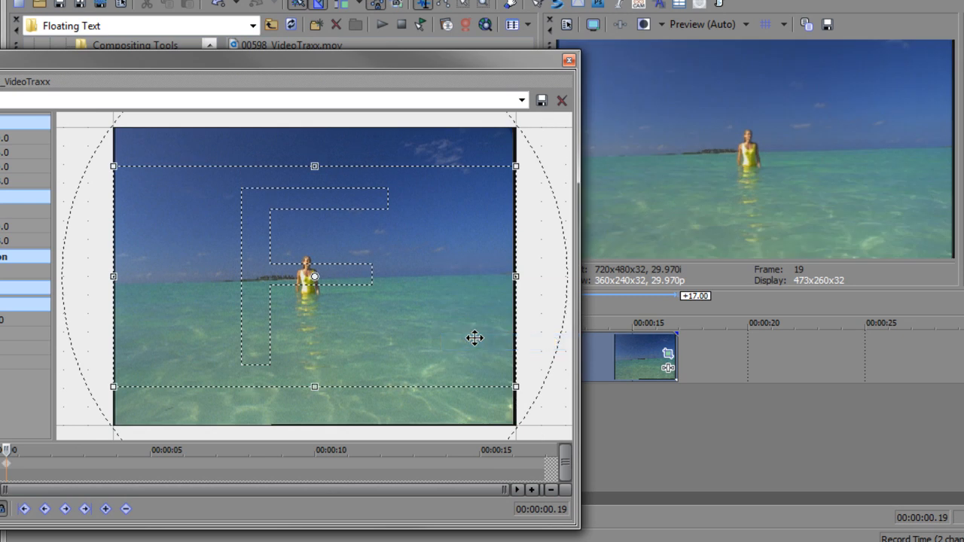
mouse_move(600, 229)
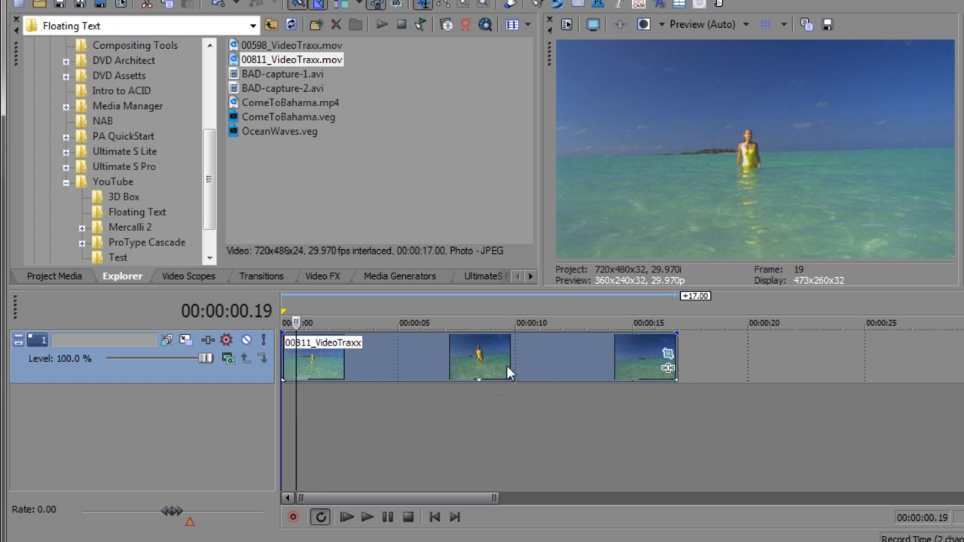
Duplicate the beach track and name tracks 'Height Map', 'Title' and 'Video'.
right_click(509, 370)
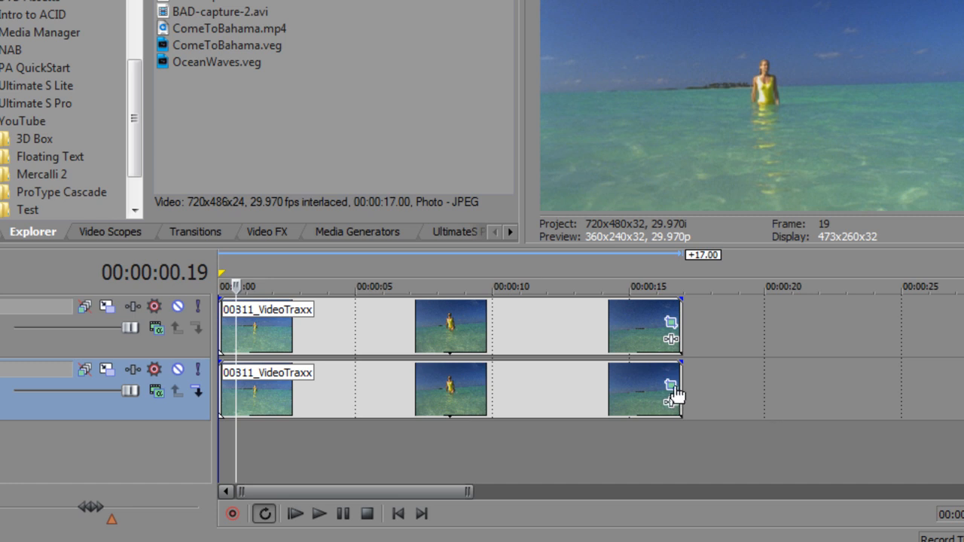
mouse_move(669, 399)
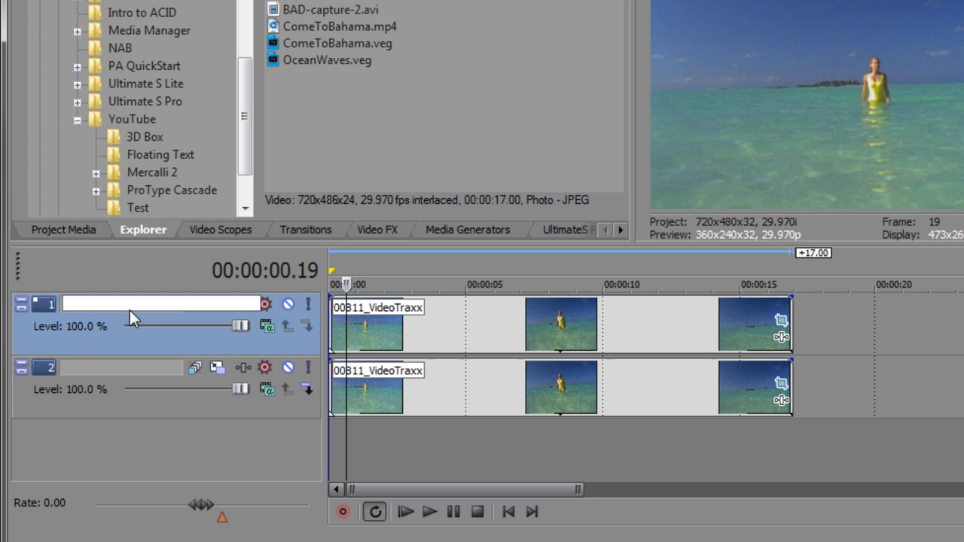
type("Height Map")
left_click(122, 368)
type("Video")
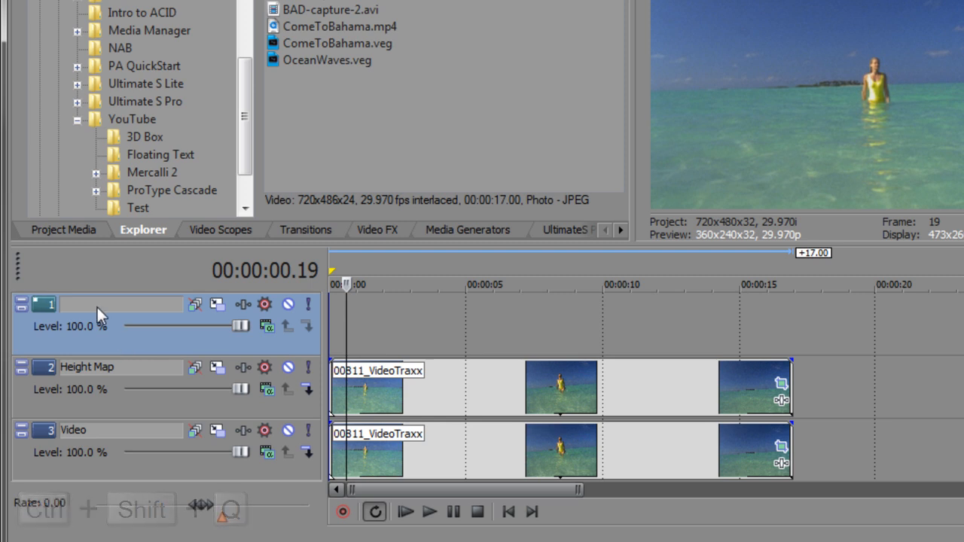
type("Title")
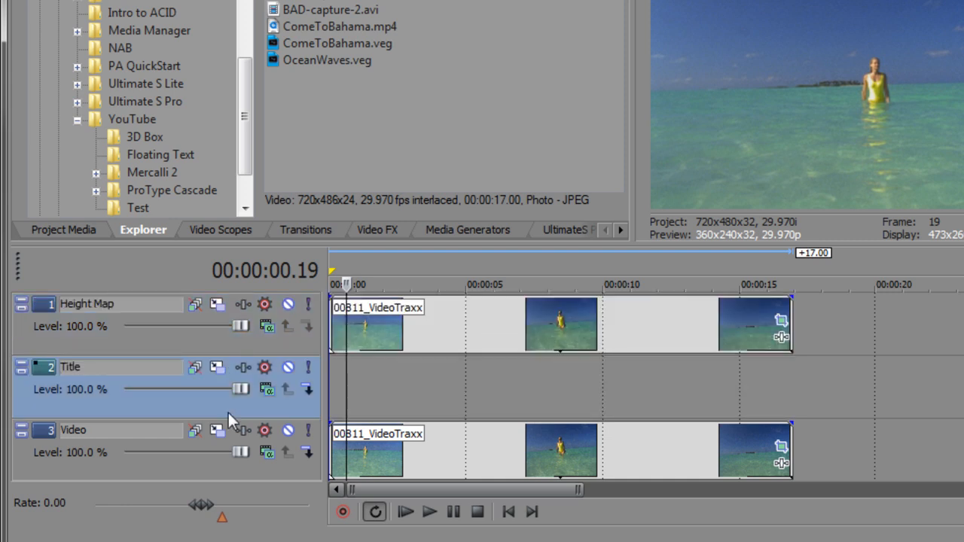
mouse_move(376, 469)
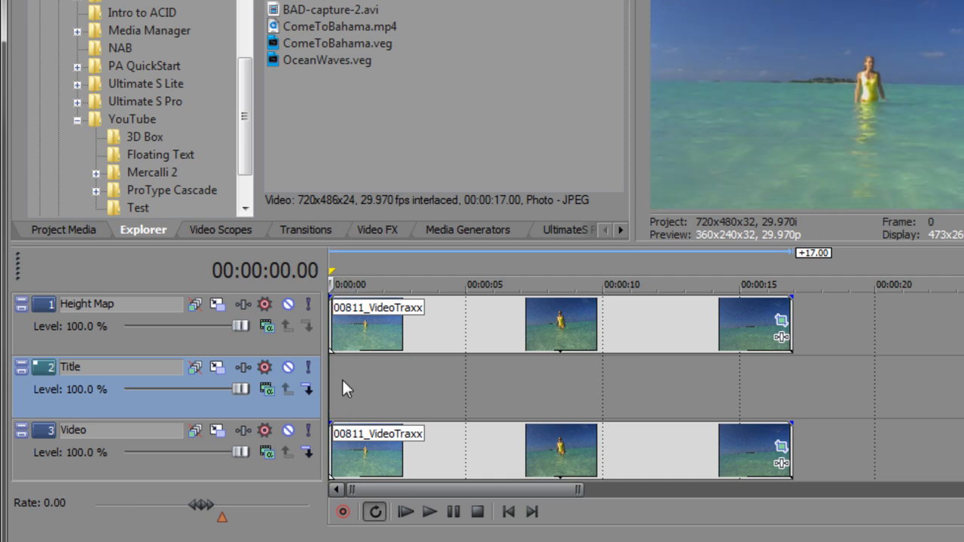
Insert a Sony Text generated clip on the empty Title track.
right_click(346, 389)
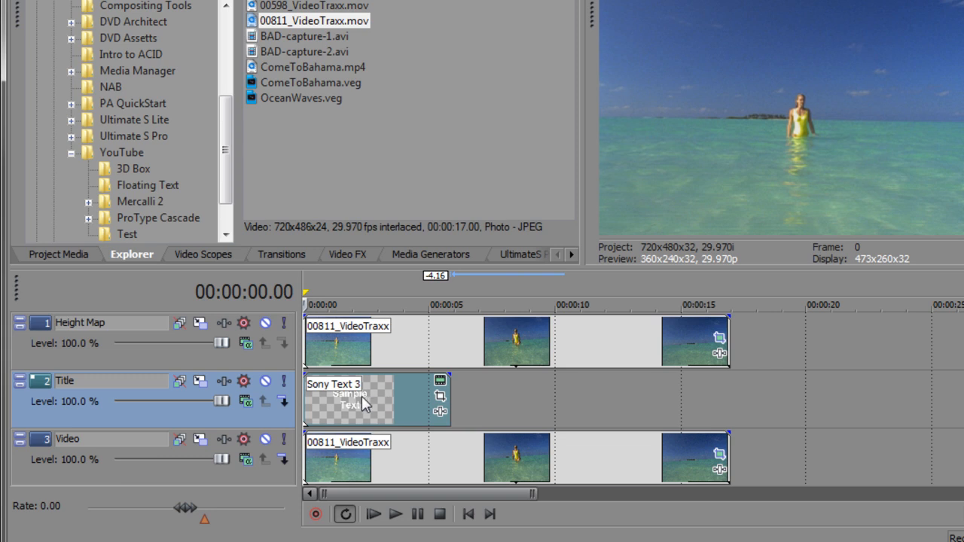
key("ctrl+z")
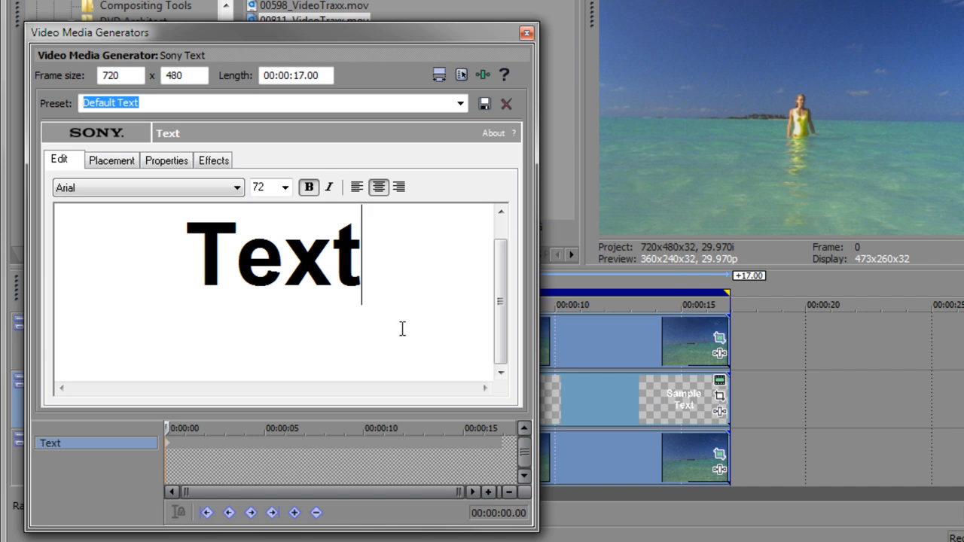
Change the title text to 'Come To Bahama'.
type("Sample Text")
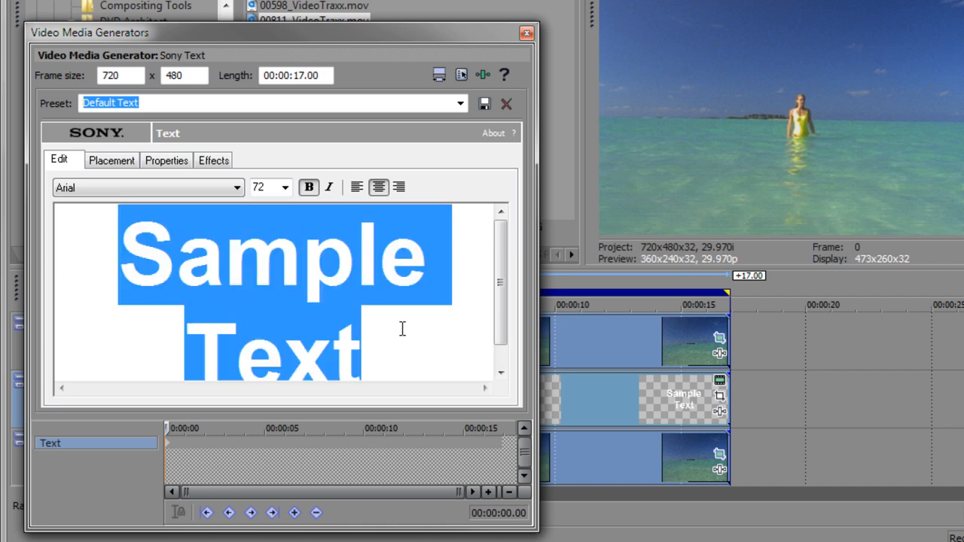
type("Come T")
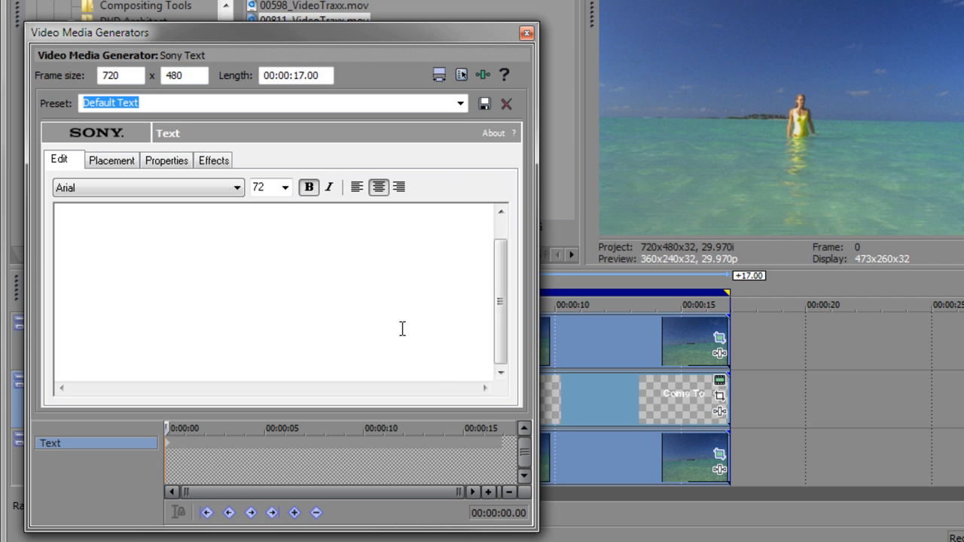
type("Bahama")
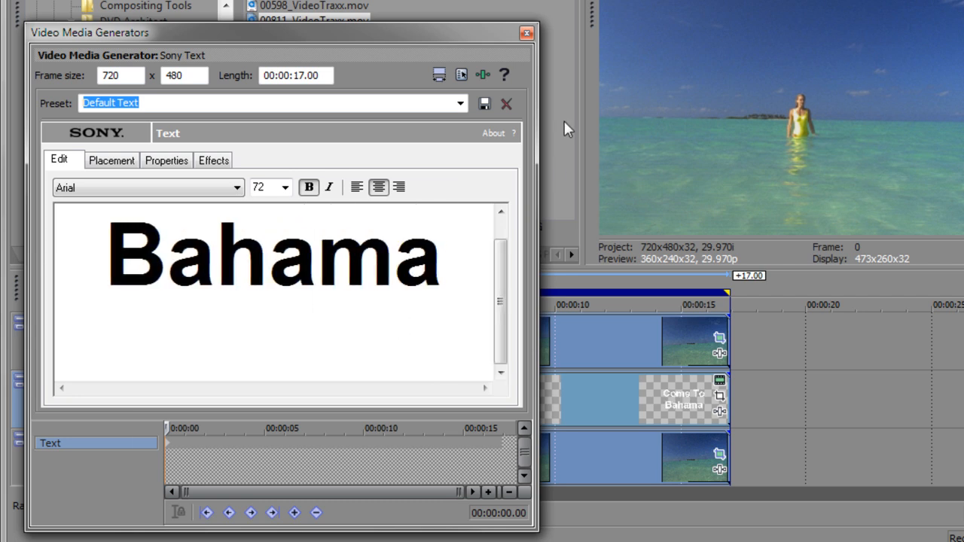
left_click(526, 31)
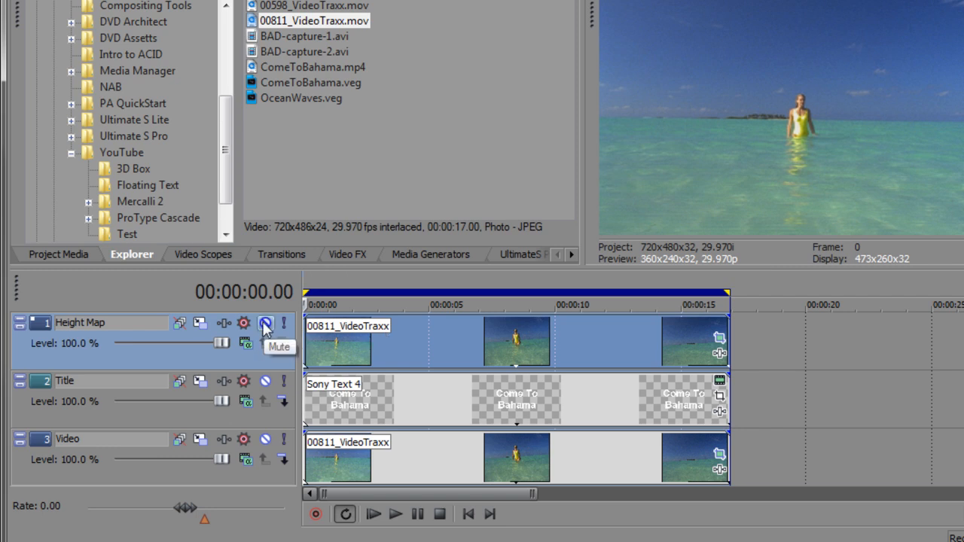
Mute the Height Map track and set the text colour to off-white 235.
left_click(265, 323)
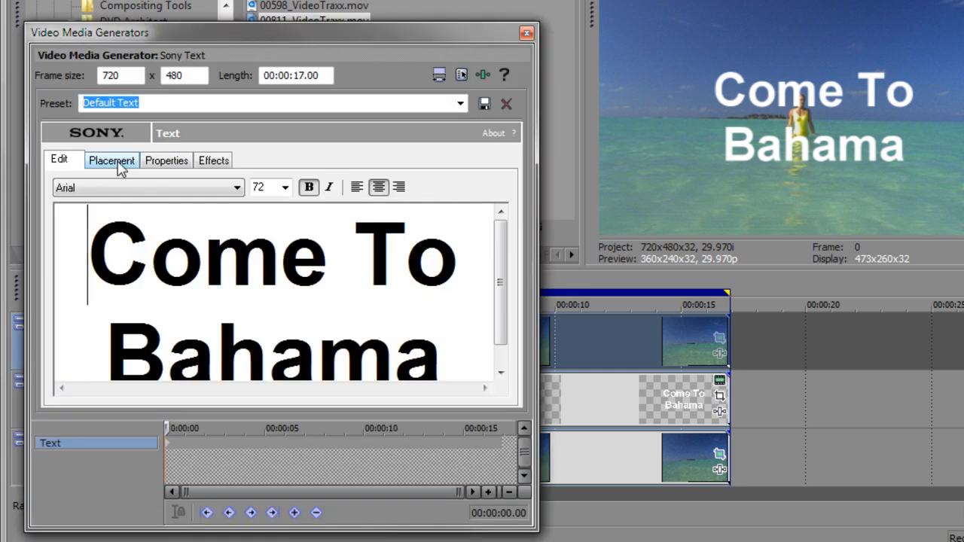
left_click(166, 160)
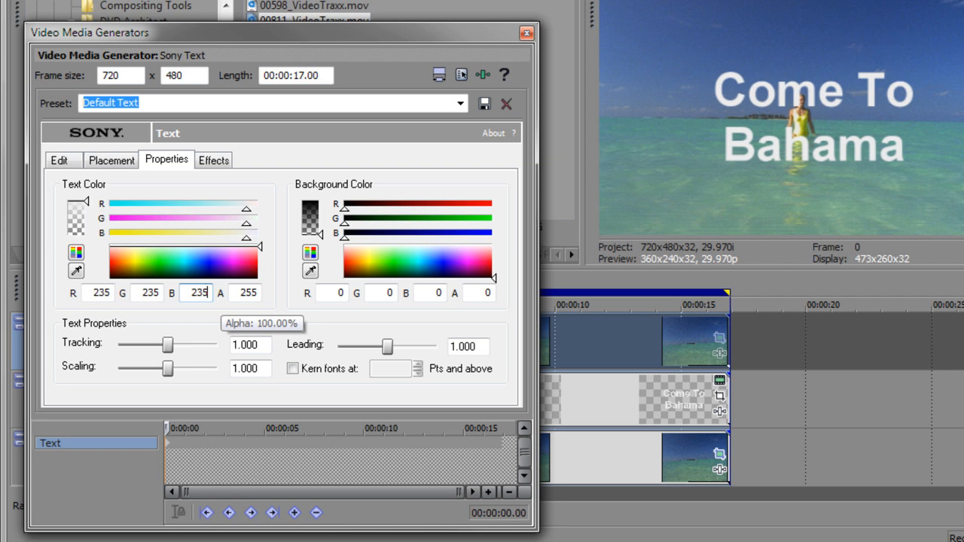
mouse_move(220, 322)
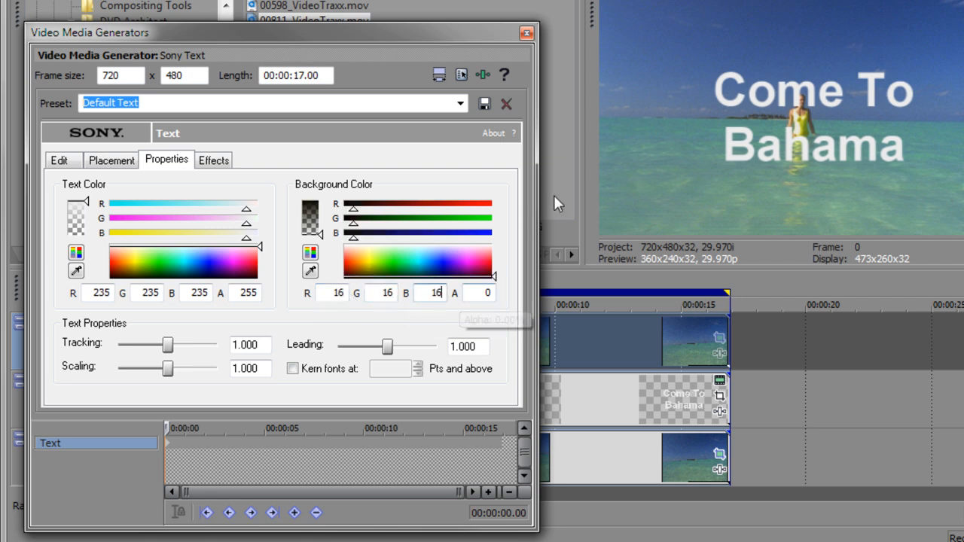
left_click(526, 31)
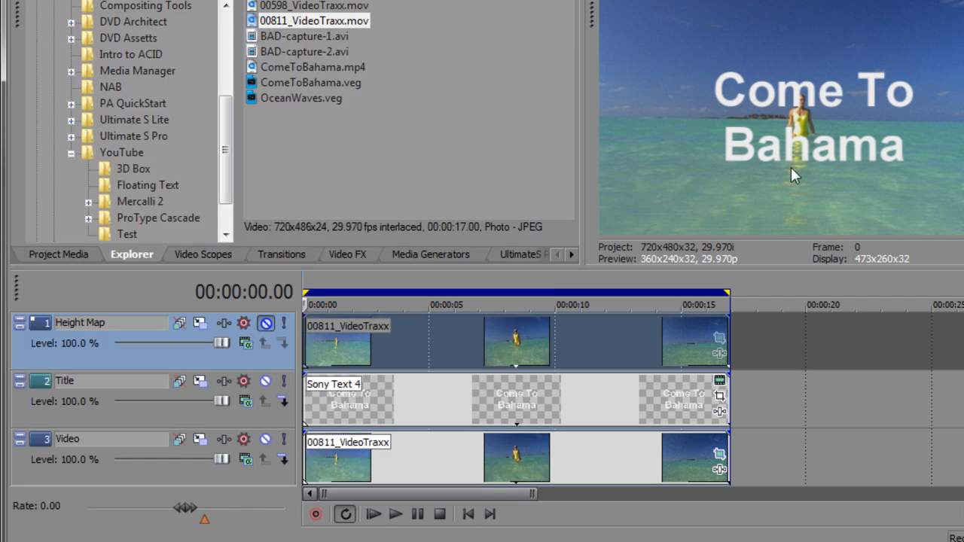
mouse_move(731, 190)
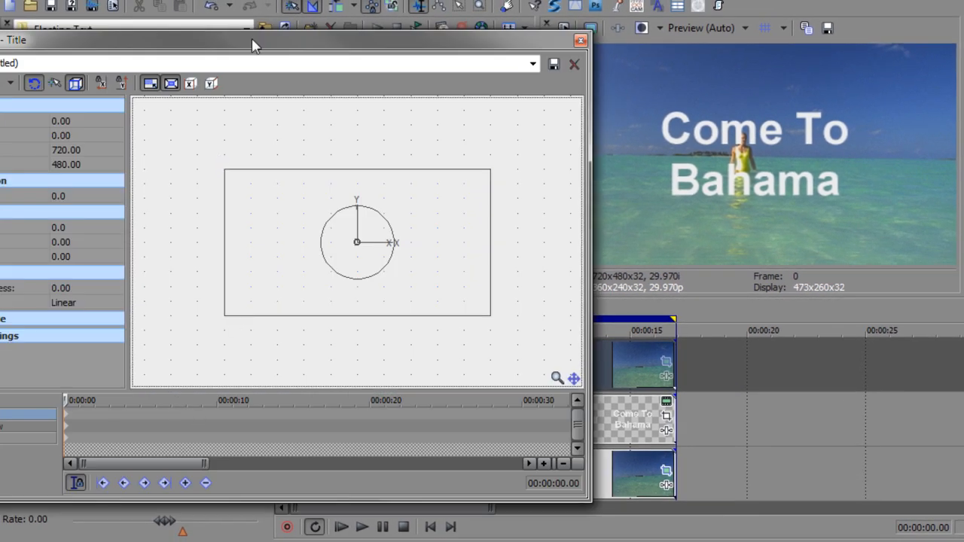
Switch the Title track's motion to 3D Source Alpha compositing.
left_click_drag(253, 40, 322, 84)
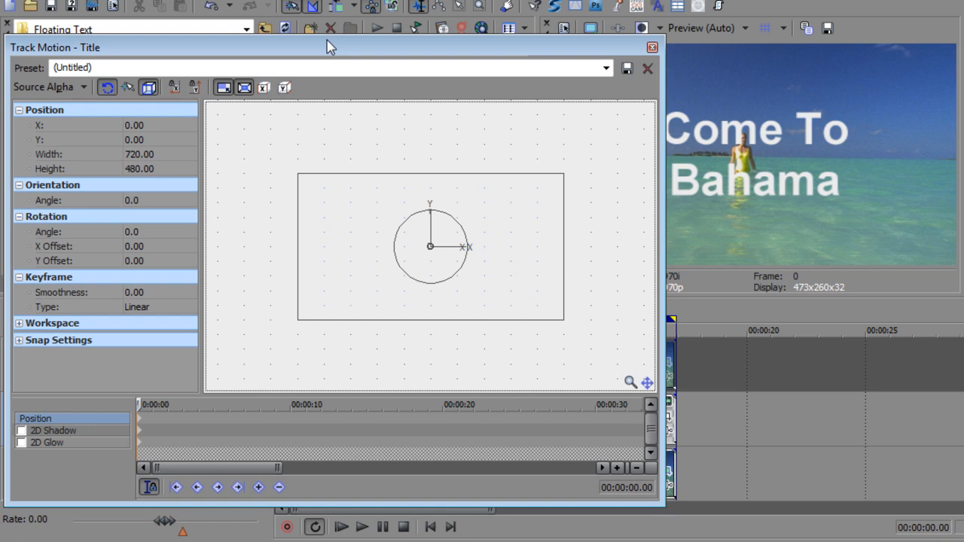
mouse_move(352, 164)
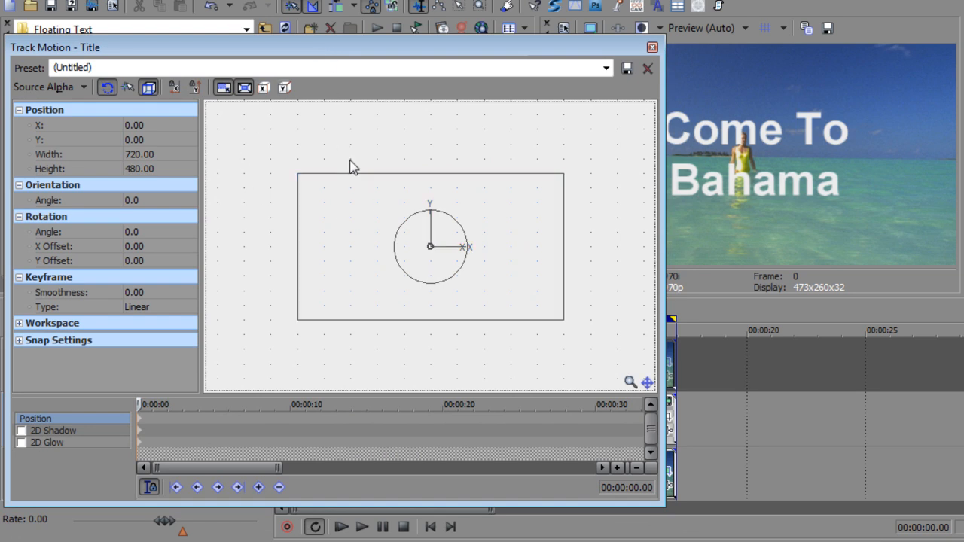
left_click(57, 87)
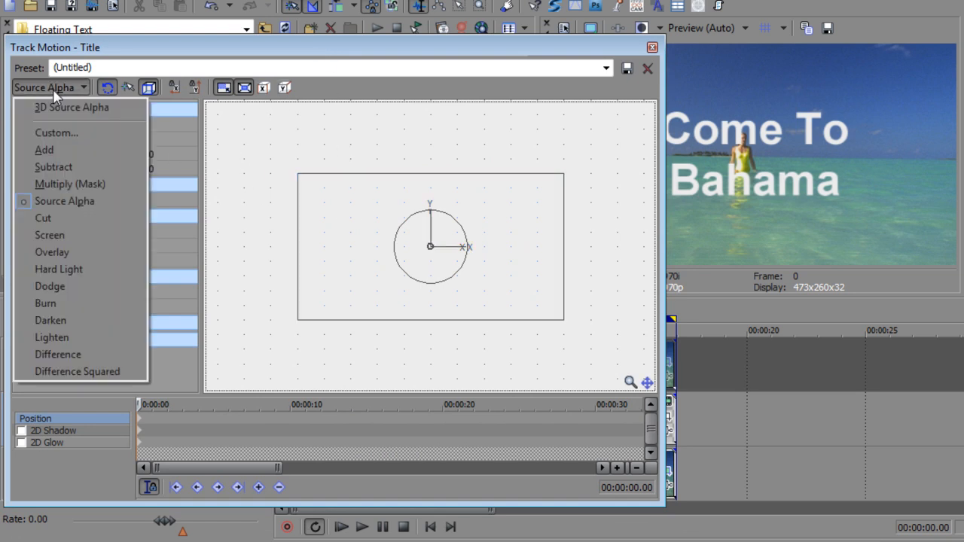
left_click(72, 107)
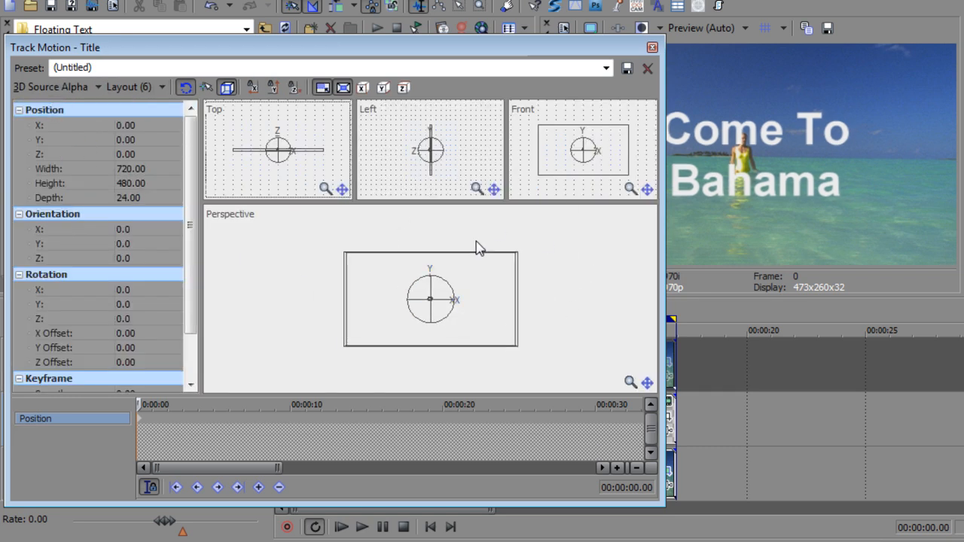
Tilt the title back about X -61, lower it in Y, set X position to 0.00 and confirm.
left_click(431, 298)
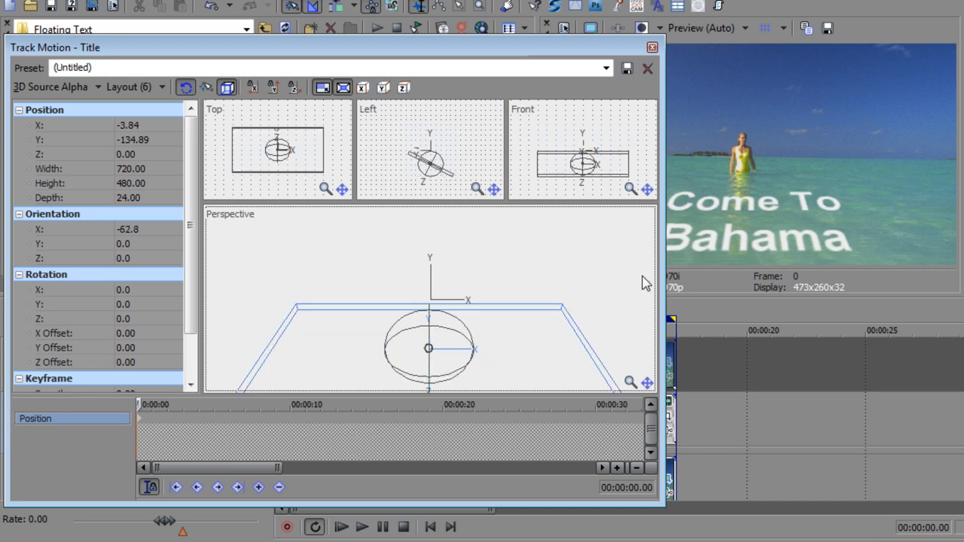
mouse_move(830, 195)
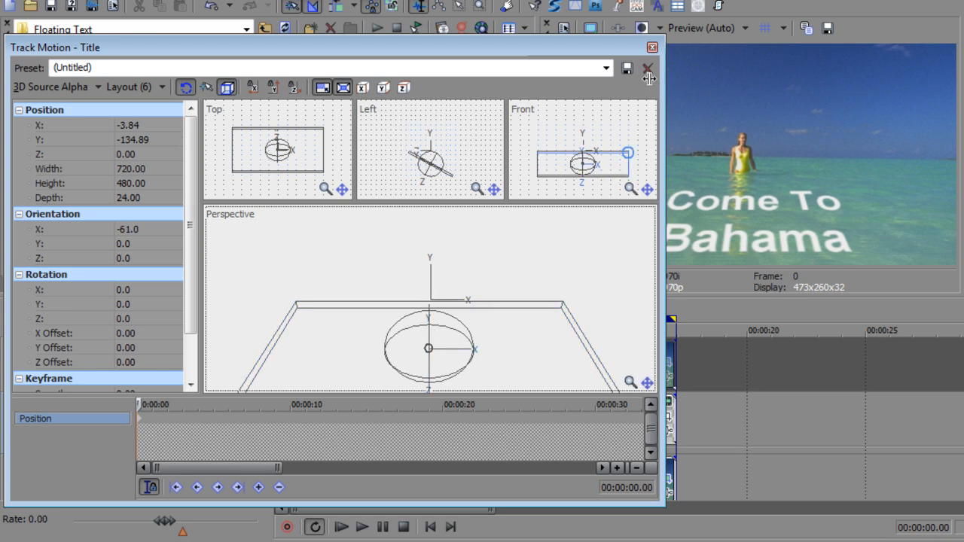
mouse_move(648, 46)
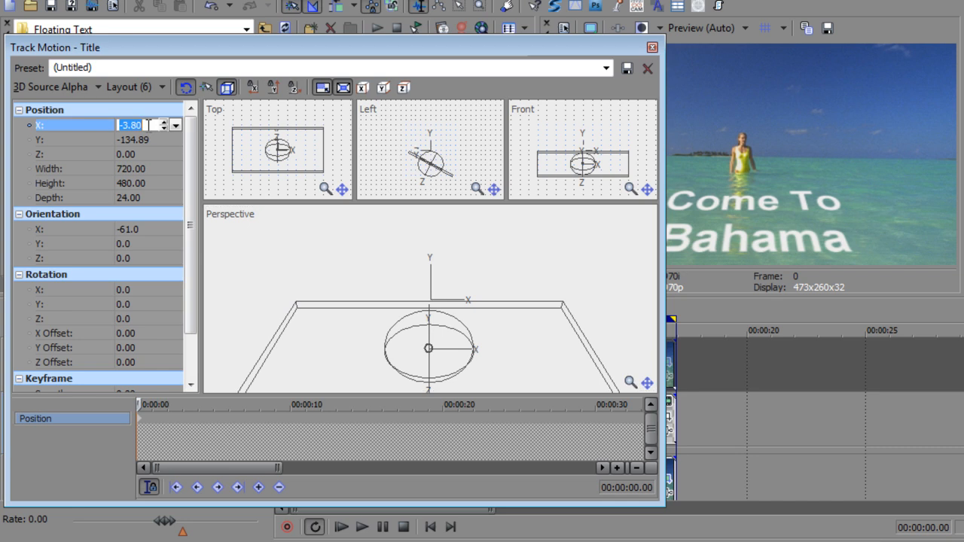
type("0.00")
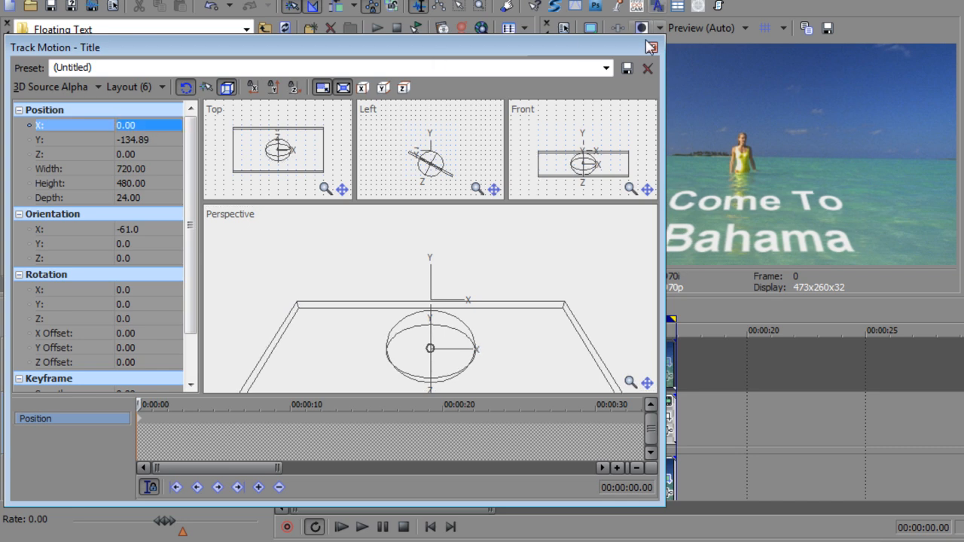
left_click(648, 47)
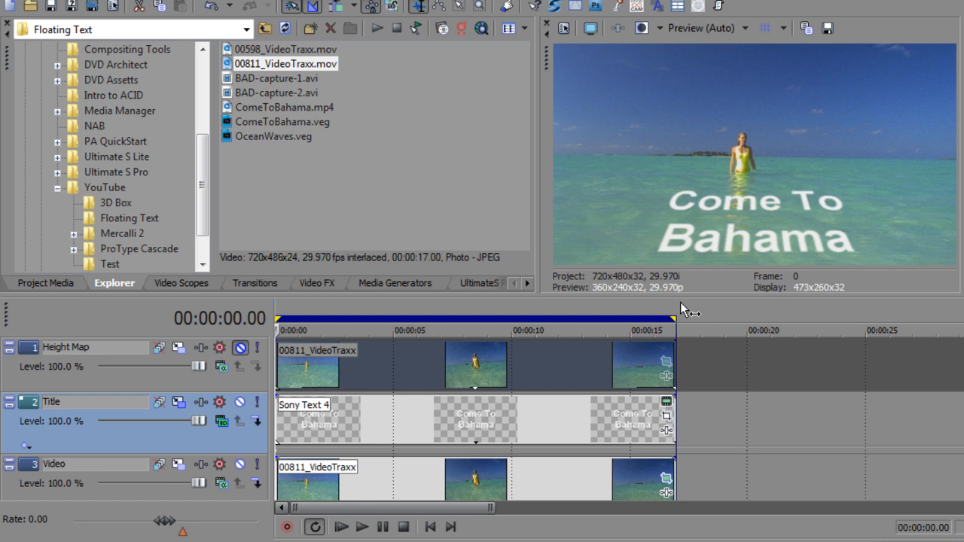
mouse_move(220, 386)
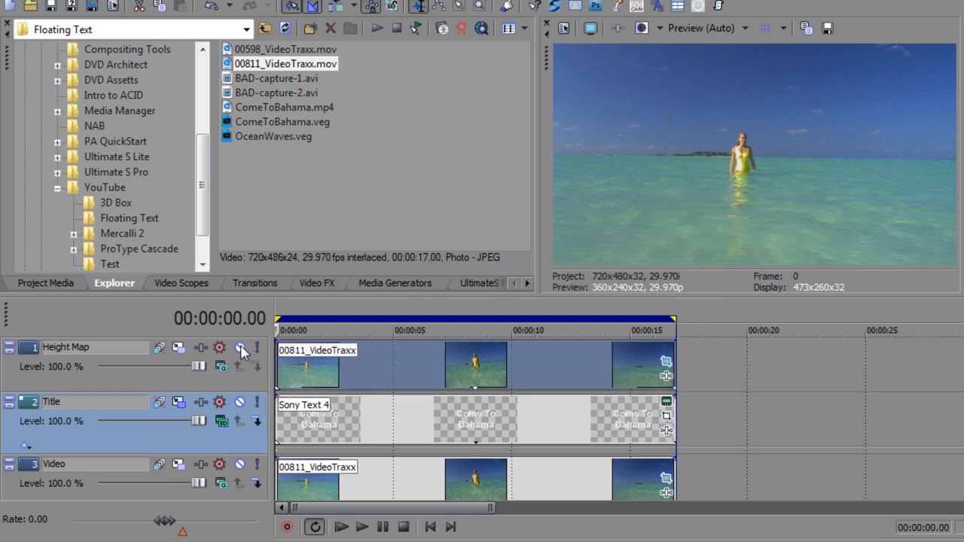
Apply Sony Height Map as the Height Map track's composite mode plug-in.
left_click(221, 367)
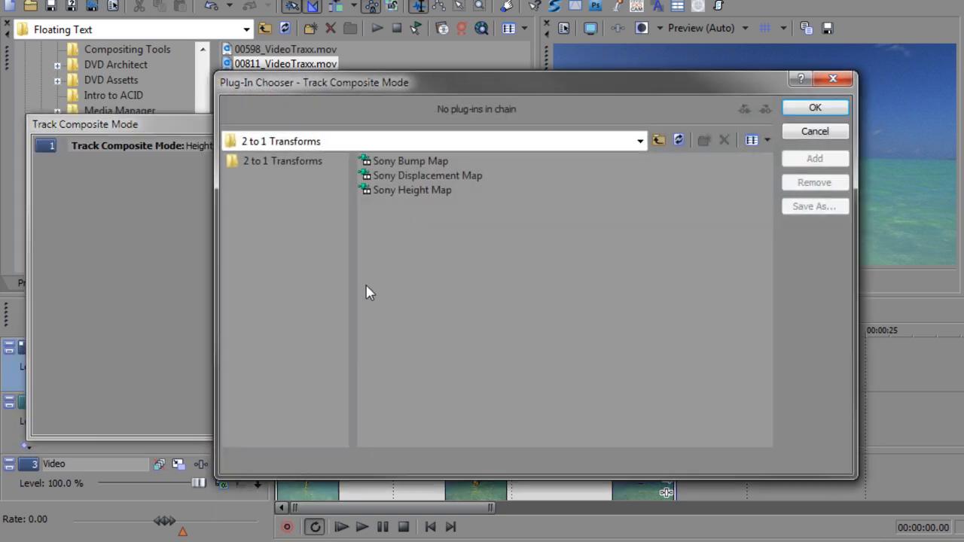
left_click(816, 107)
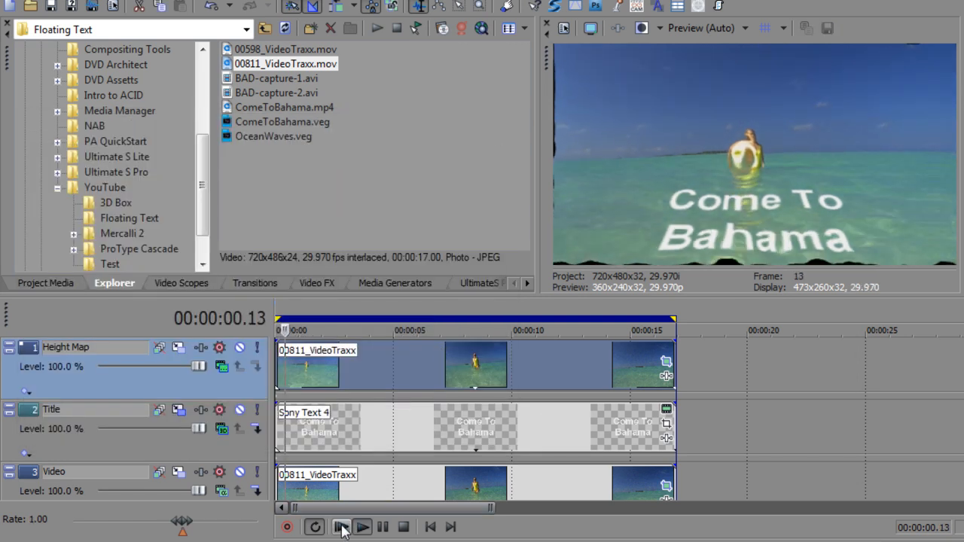
Play back the embossed beach composite, stop, and select the title clip.
left_click(343, 527)
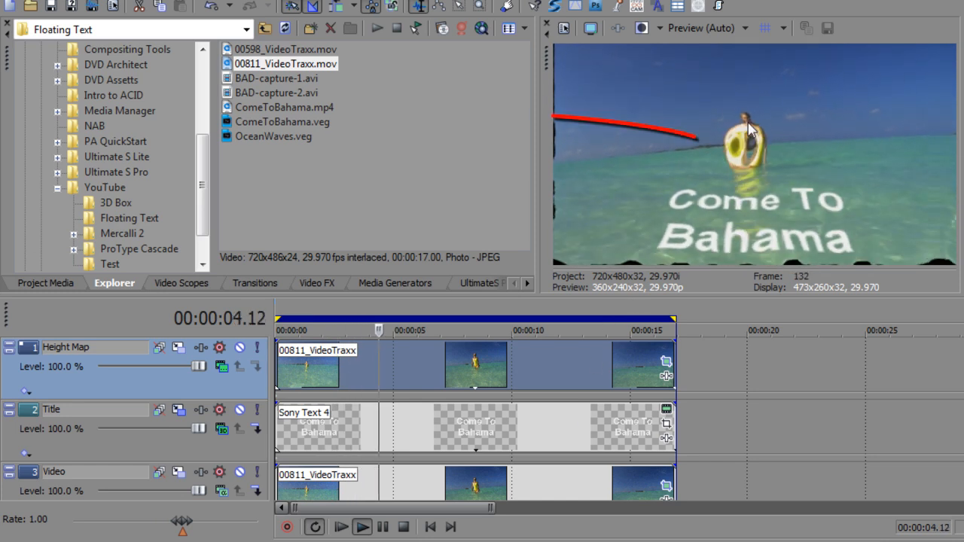
left_click(366, 528)
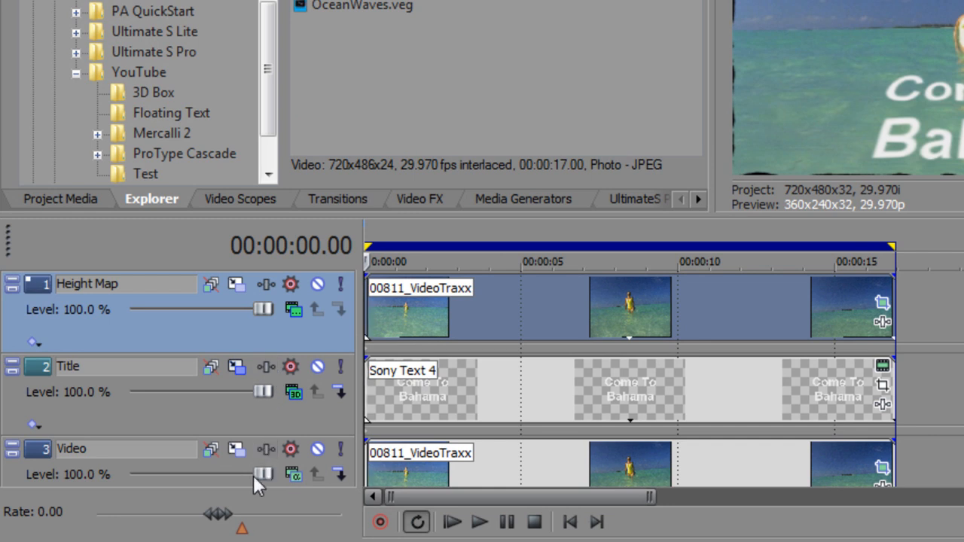
mouse_move(364, 410)
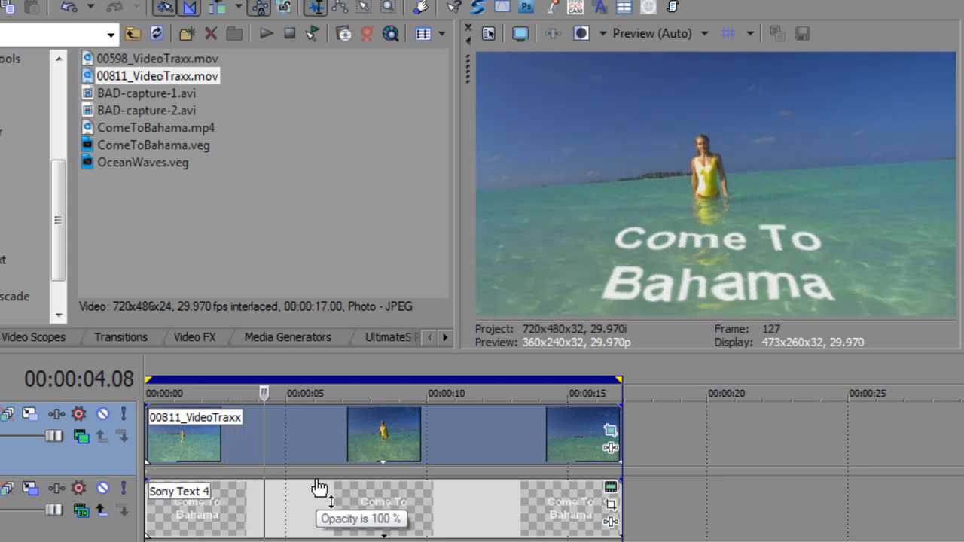
left_click(320, 395)
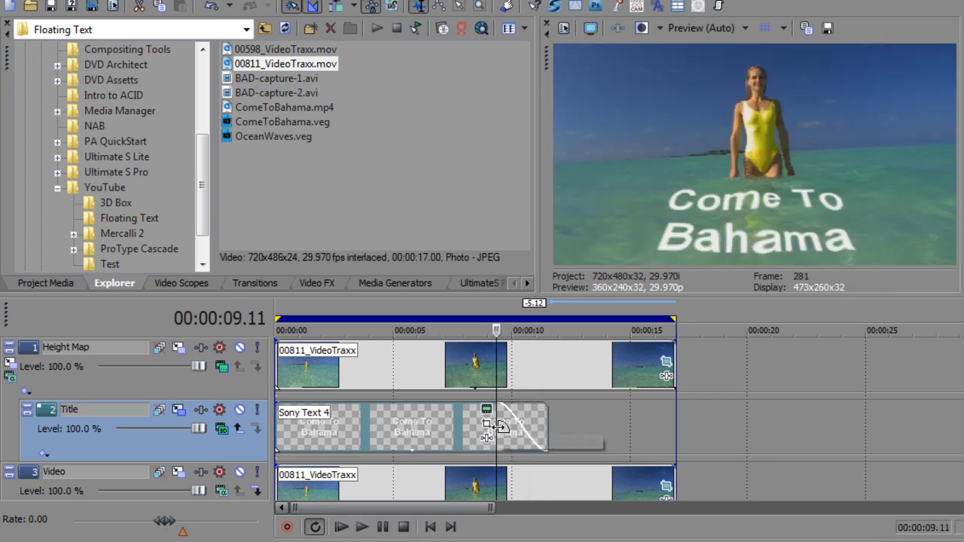
mouse_move(490, 437)
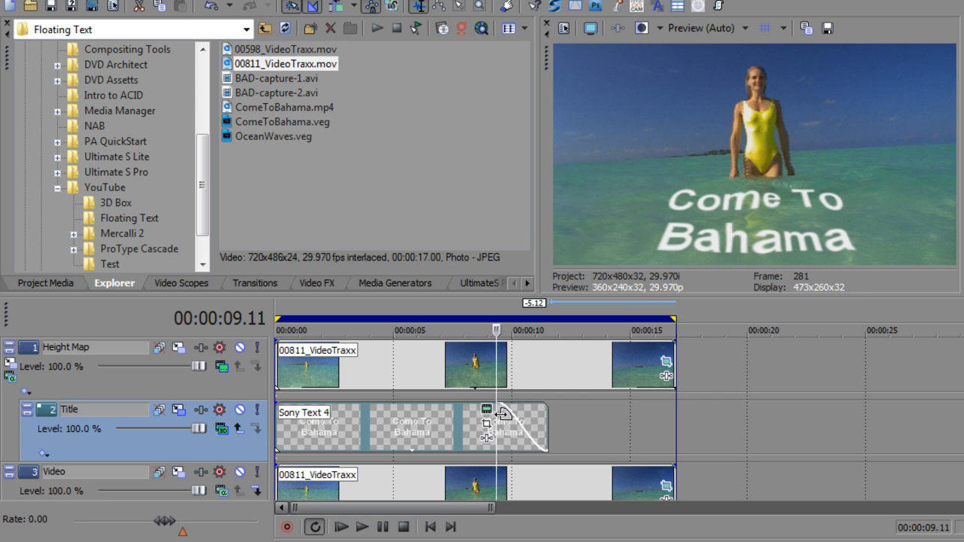
Reopen the Come To Bahama title's text generator settings.
double_click(347, 434)
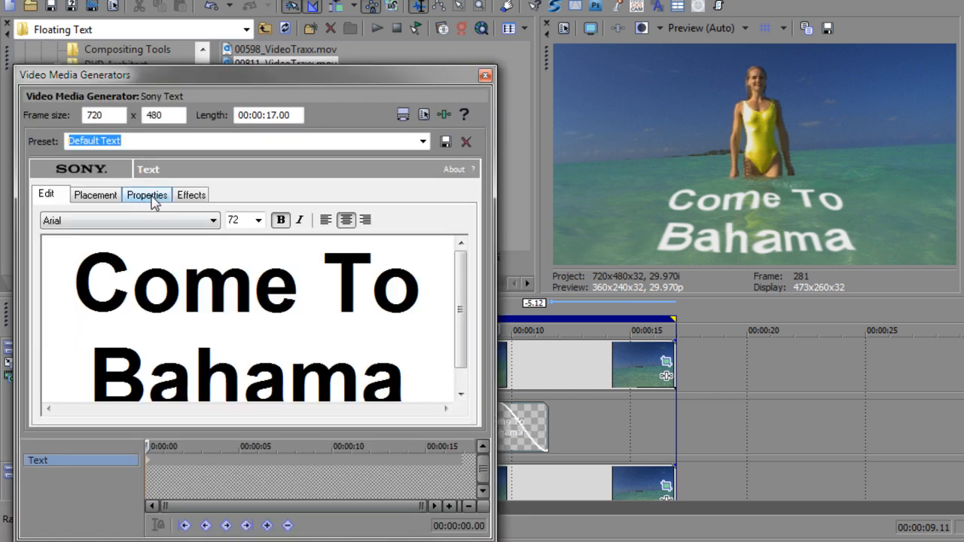
In text Properties, try wider tracking then return letter spacing to 1.000.
left_click(147, 195)
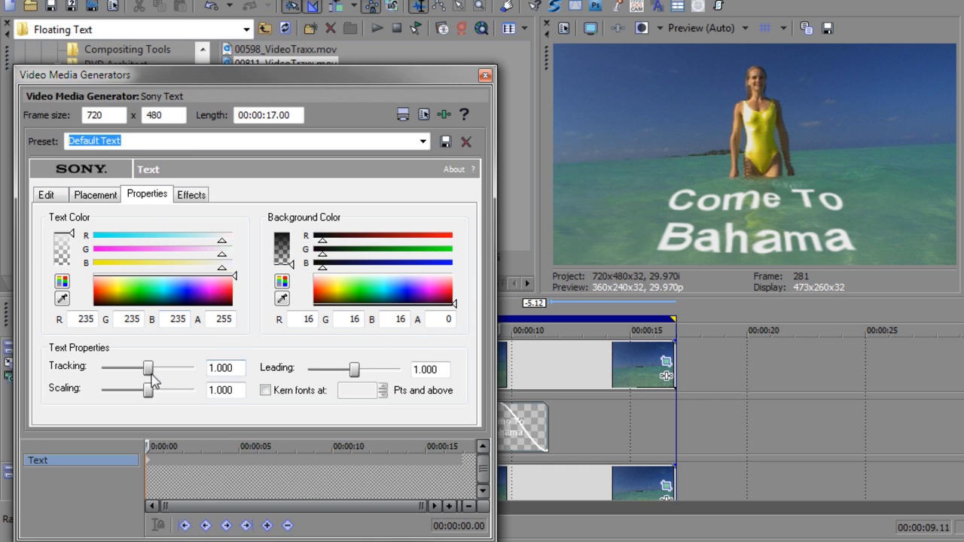
left_click_drag(148, 368, 180, 367)
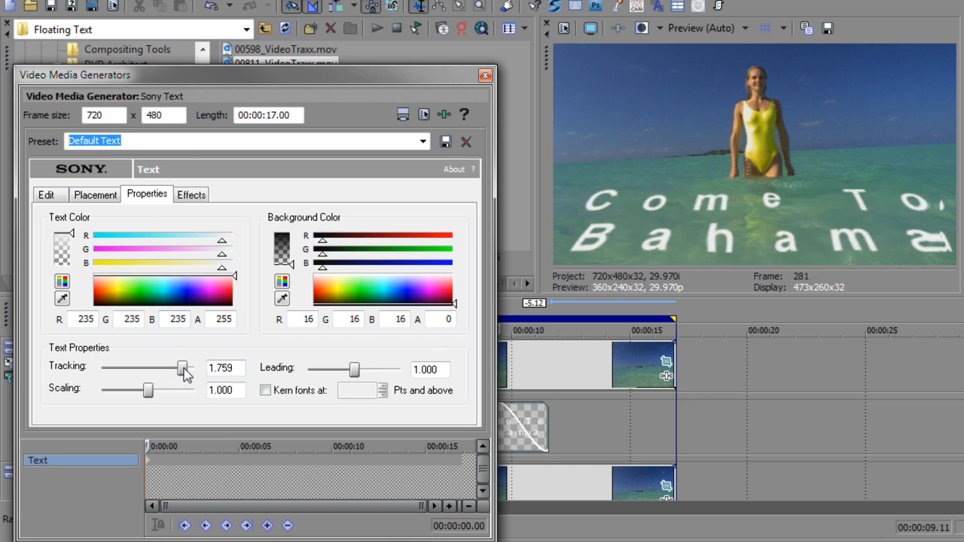
left_click_drag(181, 369, 154, 369)
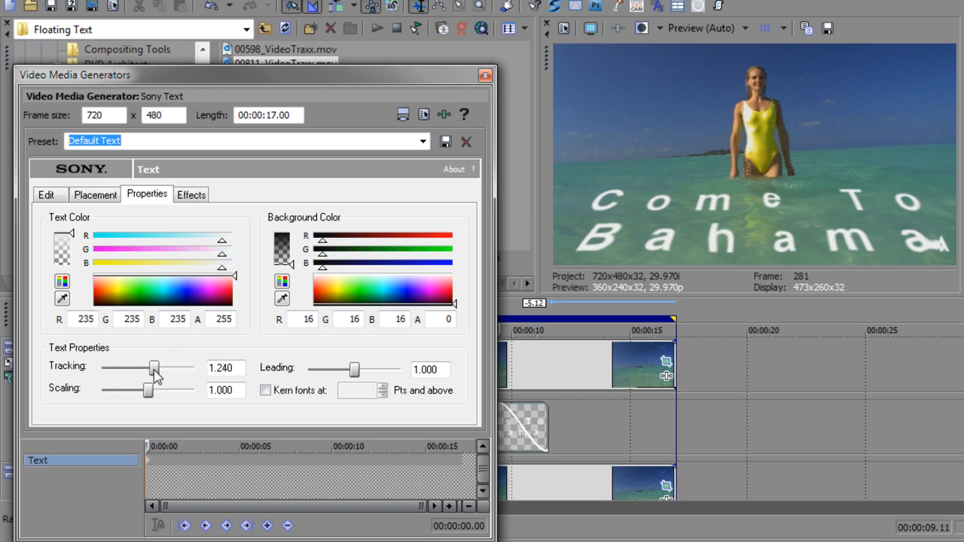
left_click_drag(154, 369, 148, 369)
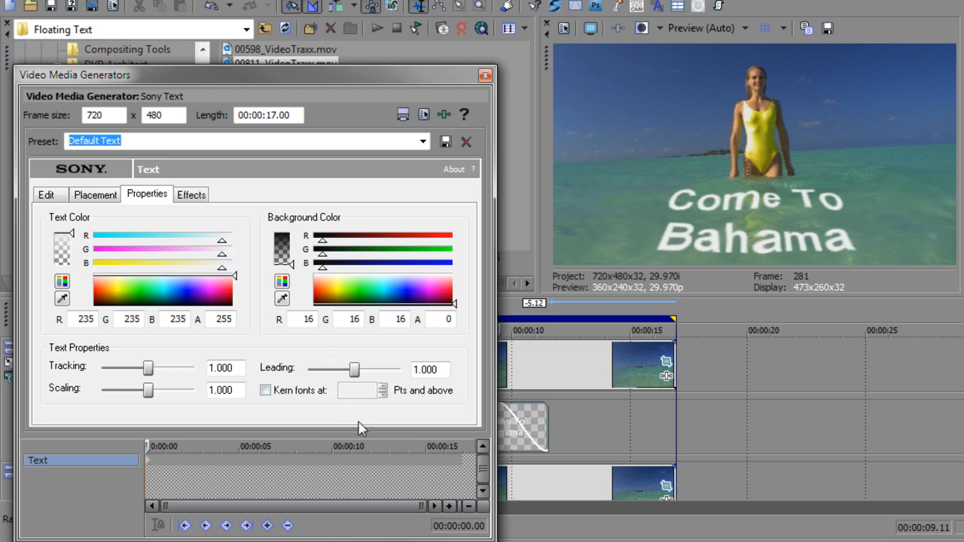
mouse_move(366, 82)
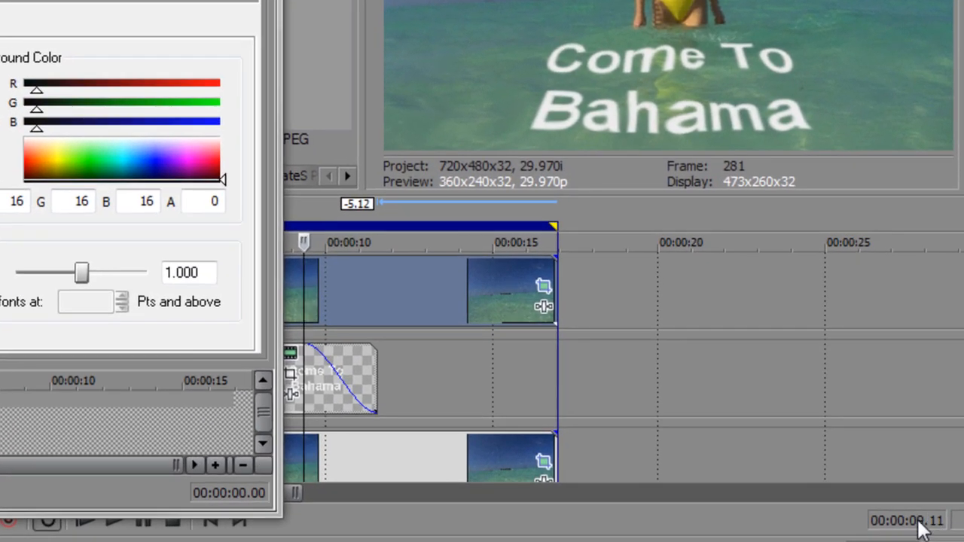
Sync the text generator's cursor to the main timeline's current time via copy-paste.
left_click(911, 521)
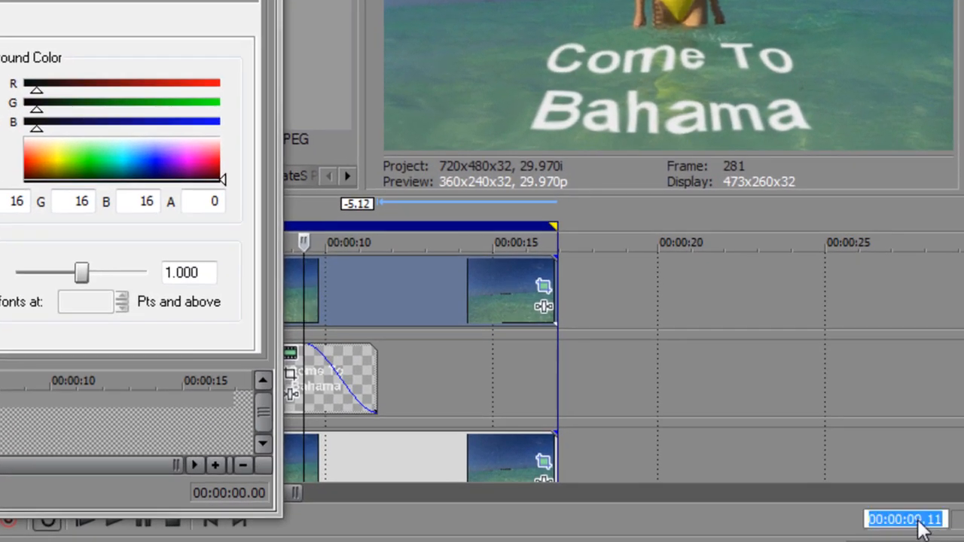
key("ctrl+c")
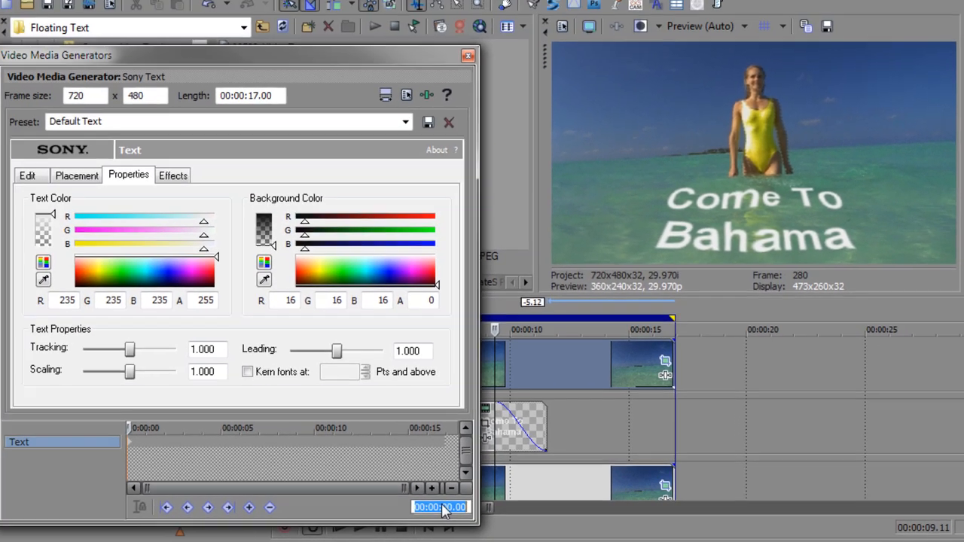
key("ctrl+v")
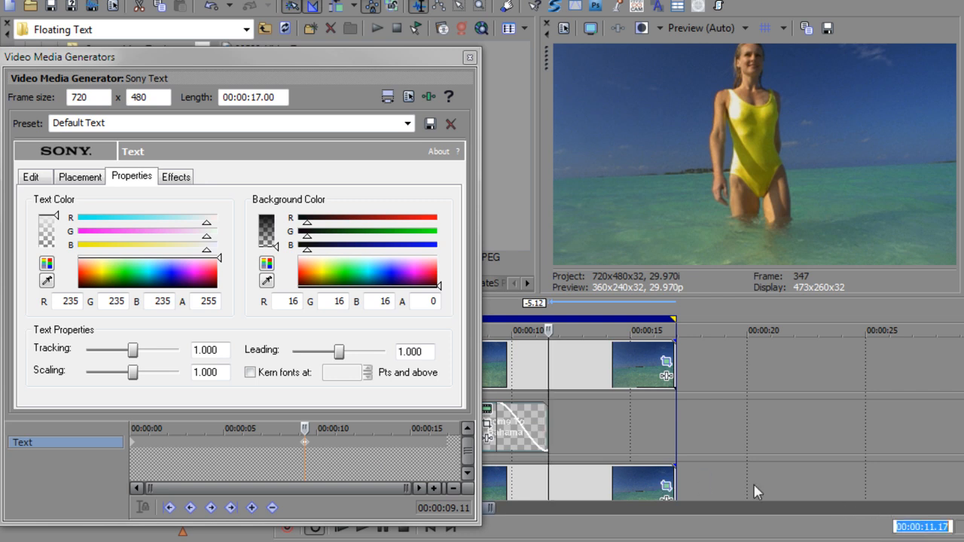
At the fade's end, keyframe Tracking to about 1.814 and close the text settings.
left_click(443, 509)
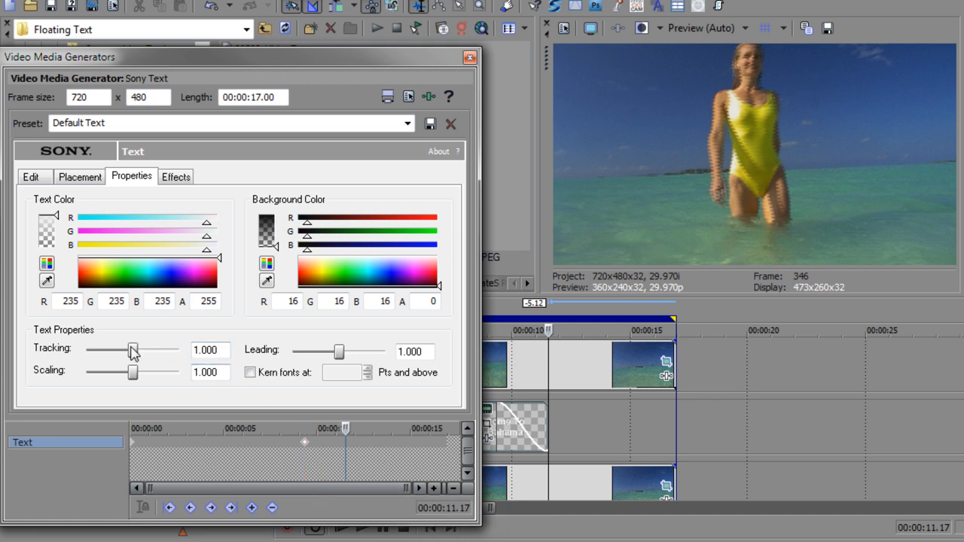
left_click_drag(132, 351, 167, 351)
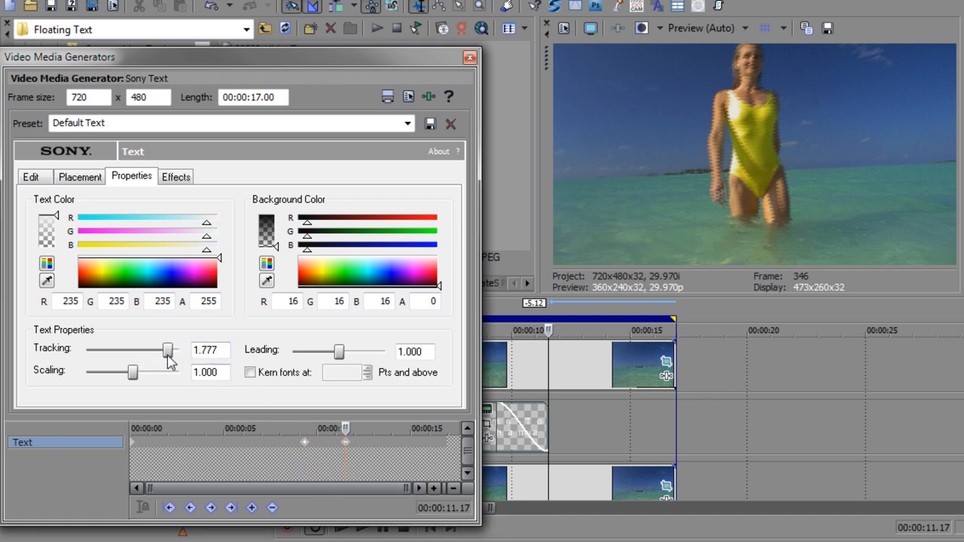
left_click_drag(167, 350, 171, 350)
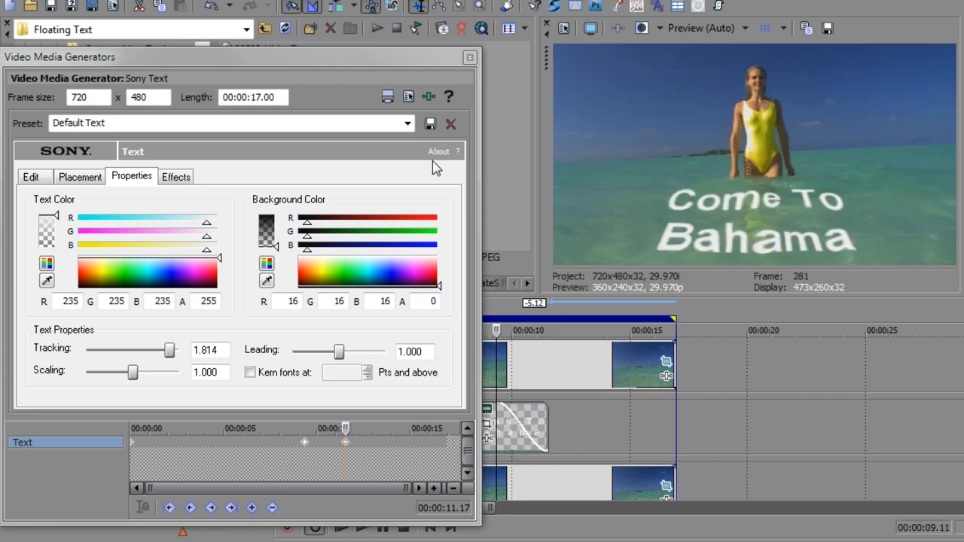
left_click(469, 57)
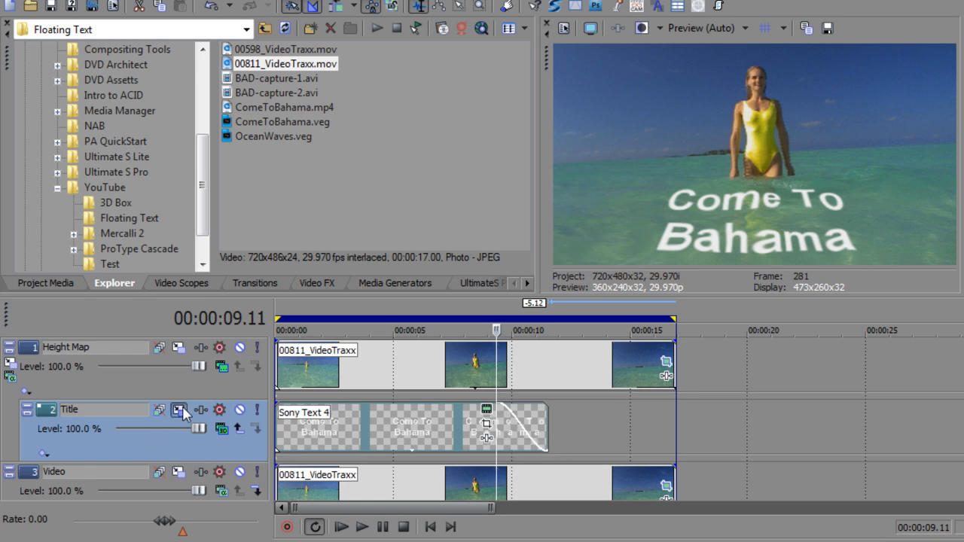
left_click(178, 410)
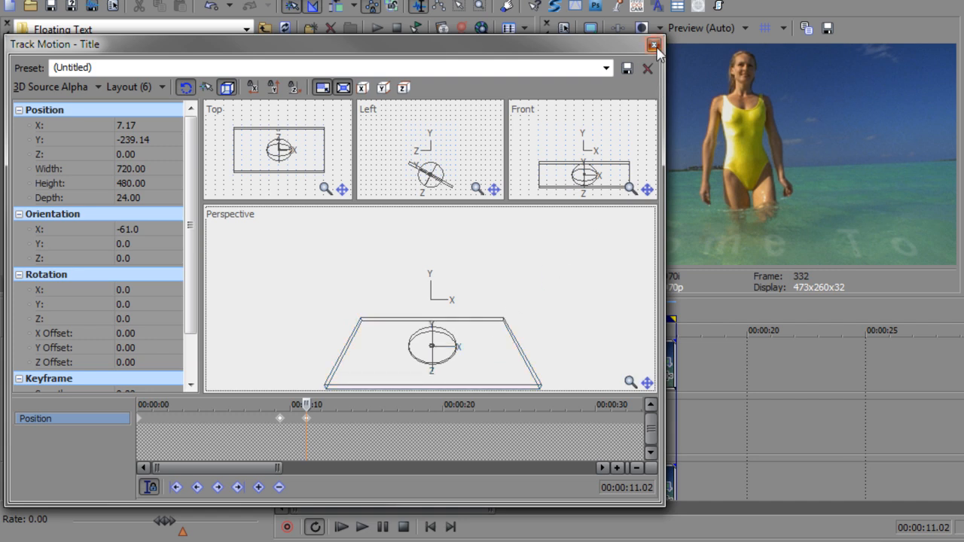
left_click(652, 46)
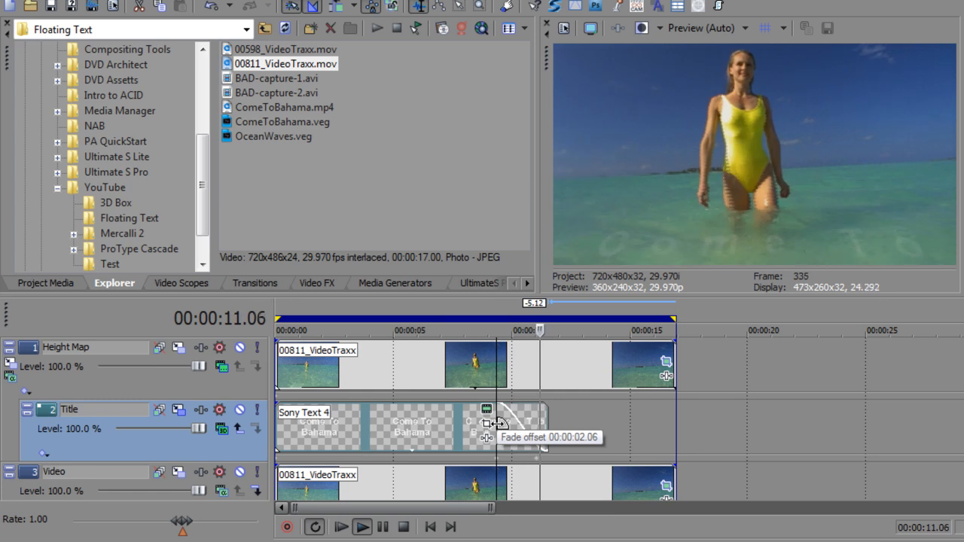
left_click(494, 330)
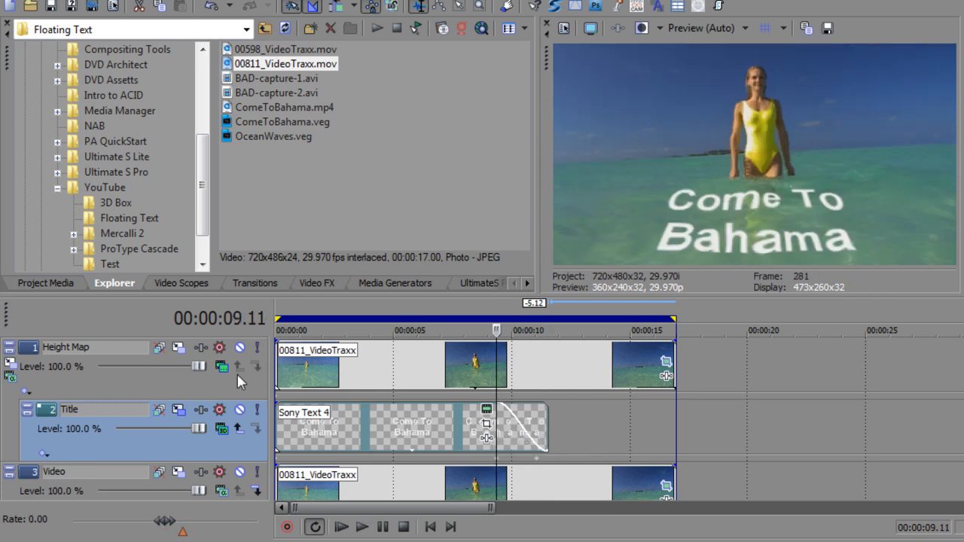
left_click(219, 368)
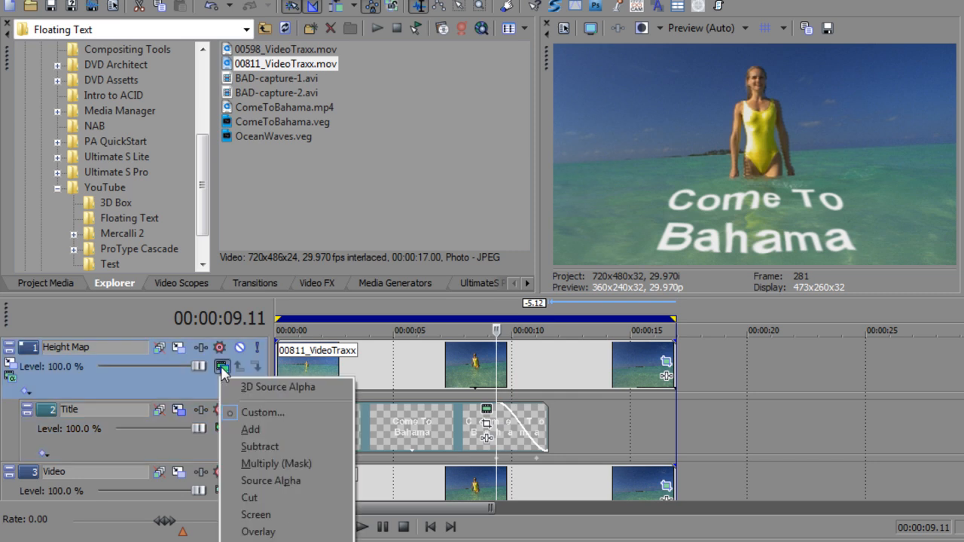
left_click(262, 413)
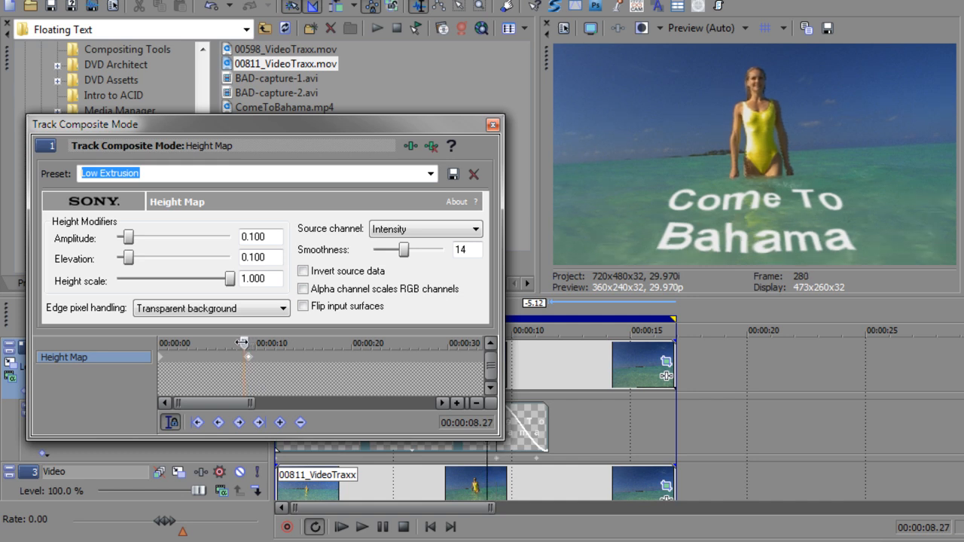
Near 10:25 raise Height Map Amplitude to 0.341, adjust Elevation, and scrub the dispersing fade.
left_click_drag(241, 343, 250, 343)
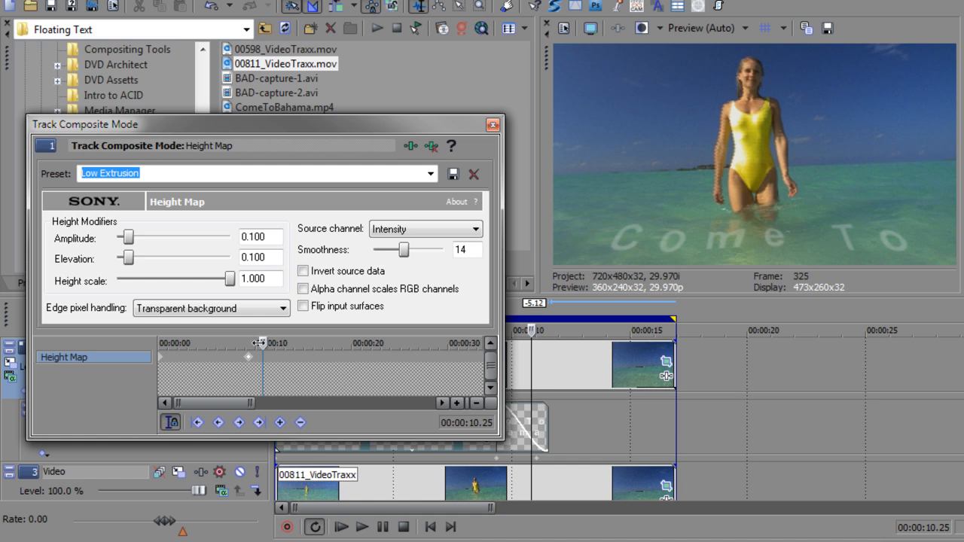
left_click_drag(126, 236, 144, 236)
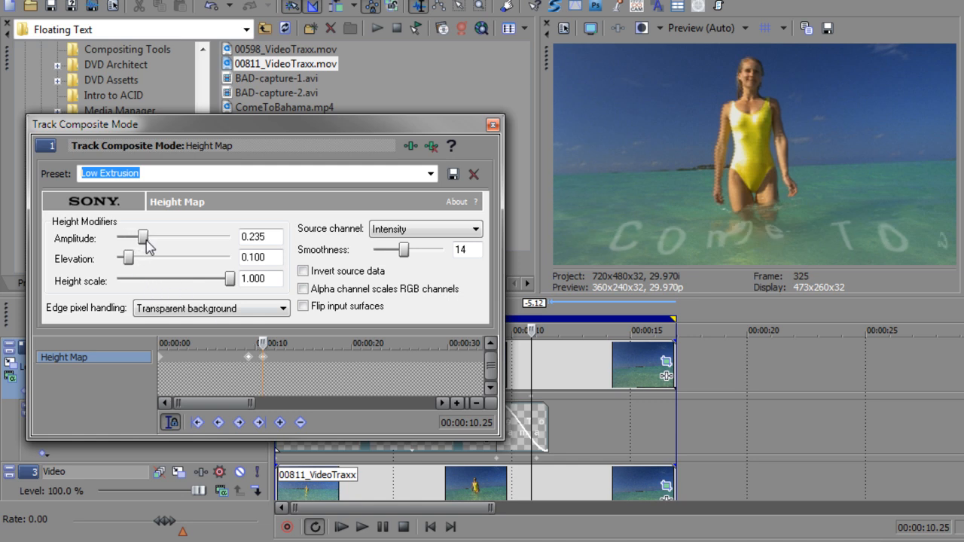
left_click_drag(144, 238, 154, 238)
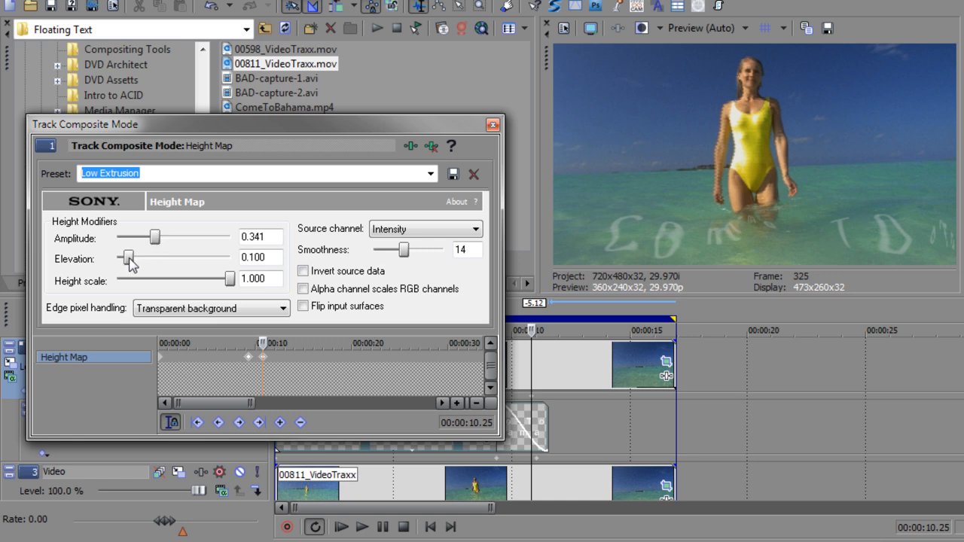
left_click_drag(128, 258, 138, 258)
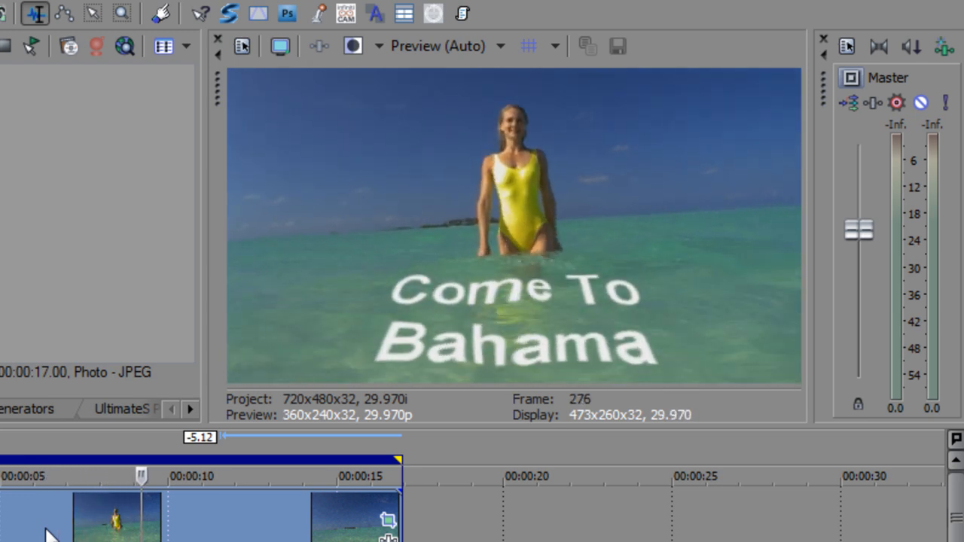
left_click_drag(142, 476, 210, 476)
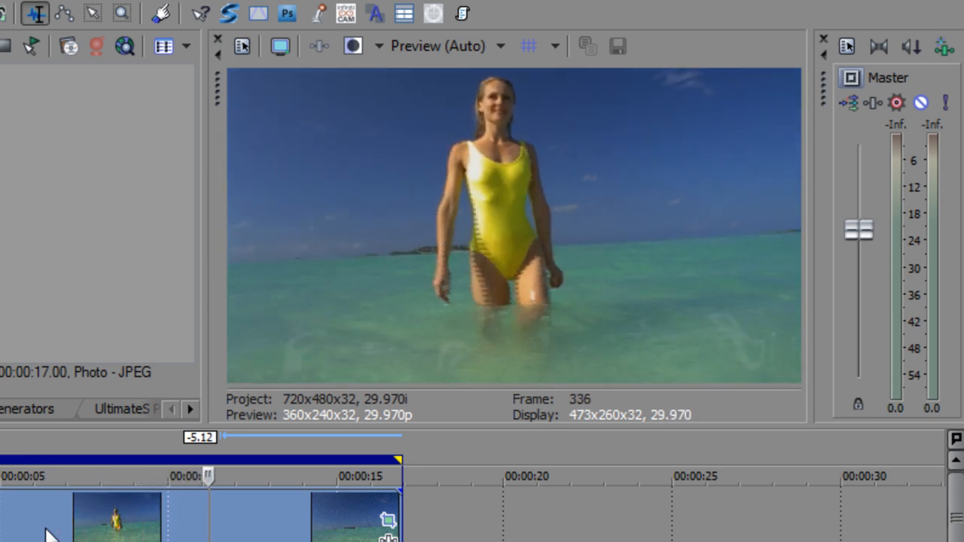